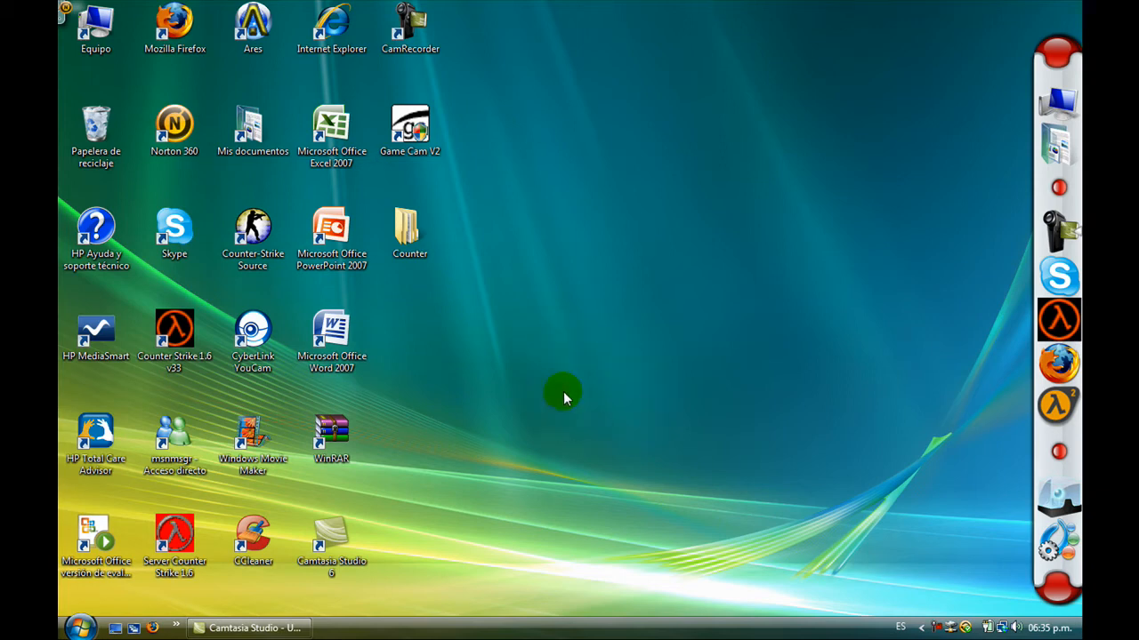
mouse_move(556, 289)
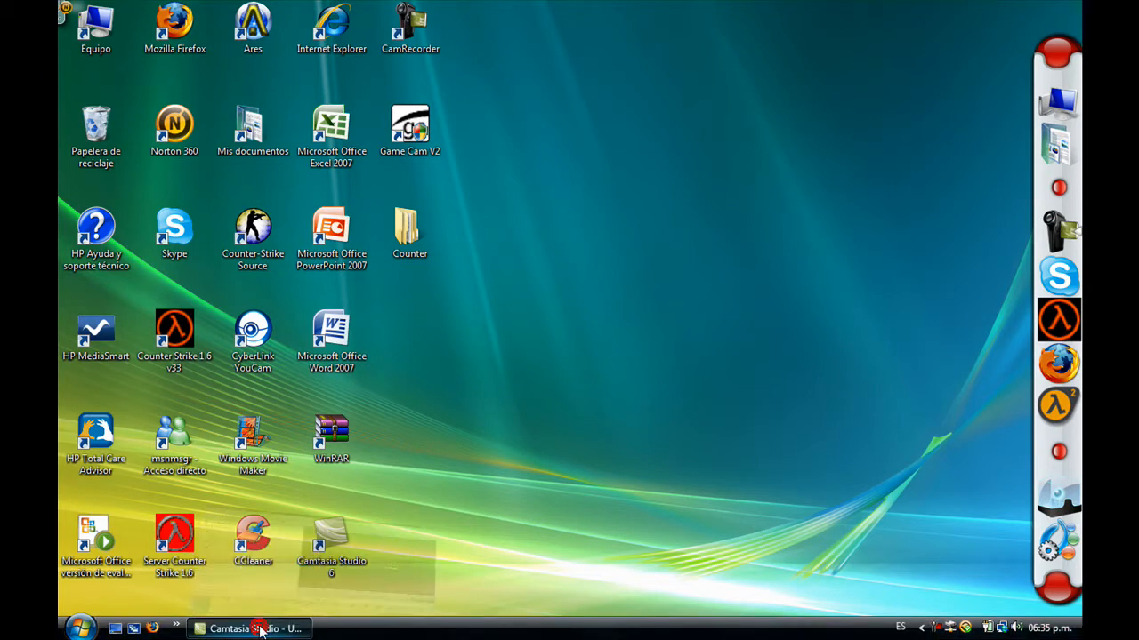
Restore the Camtasia Studio window from the taskbar to show its Produce tasks
click(249, 629)
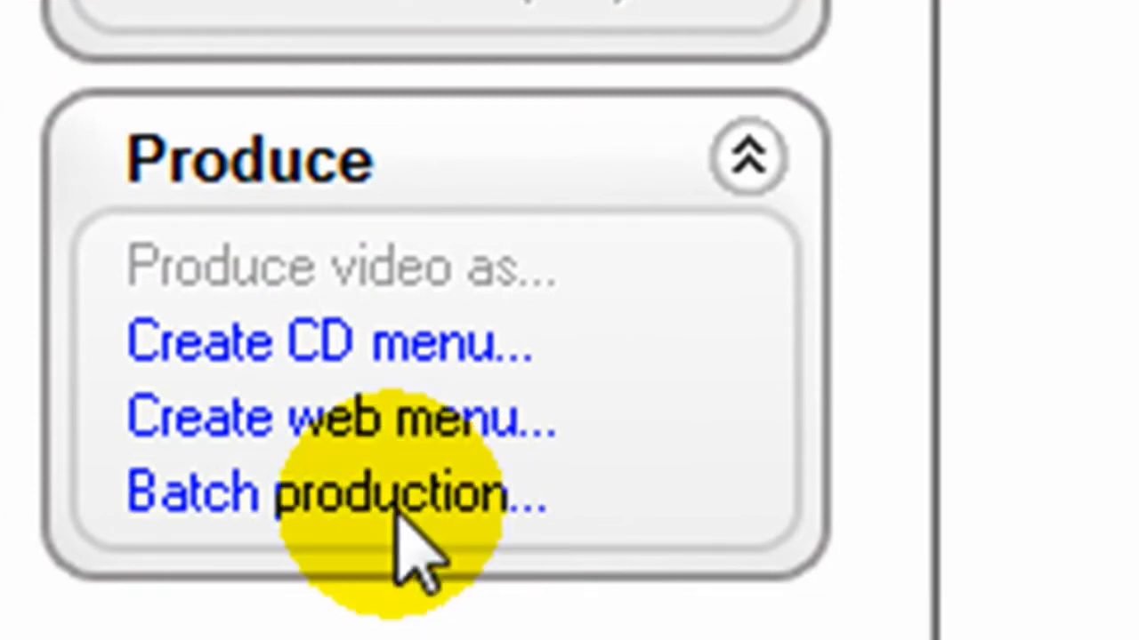
mouse_move(303, 534)
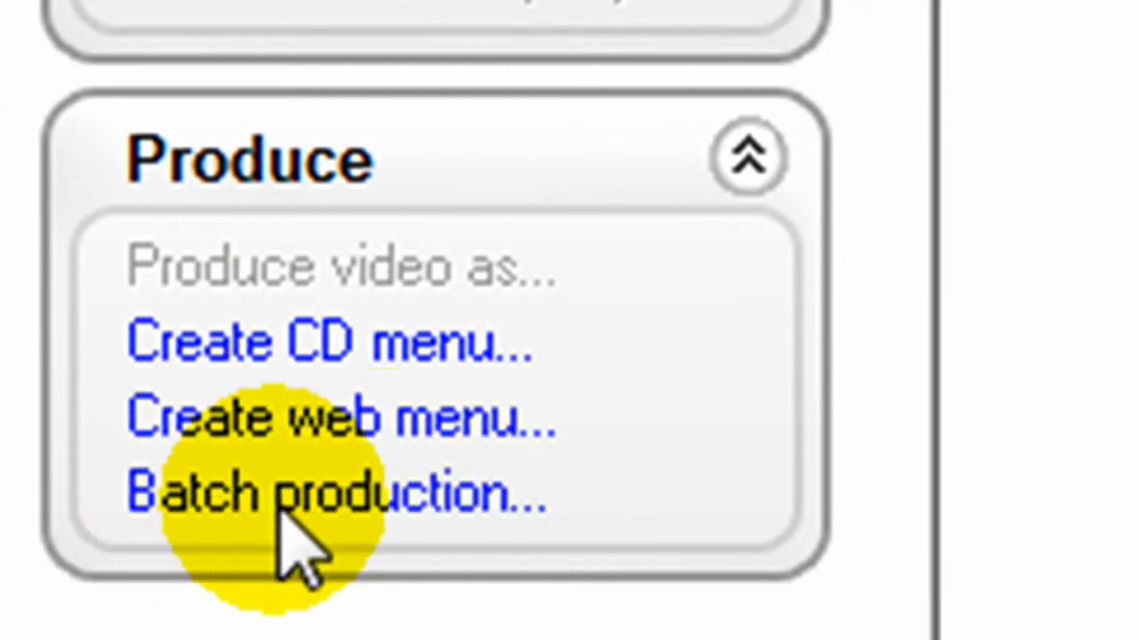
Start a batch production and add capture-1.avi from the Camtasia Studio folder
click(338, 494)
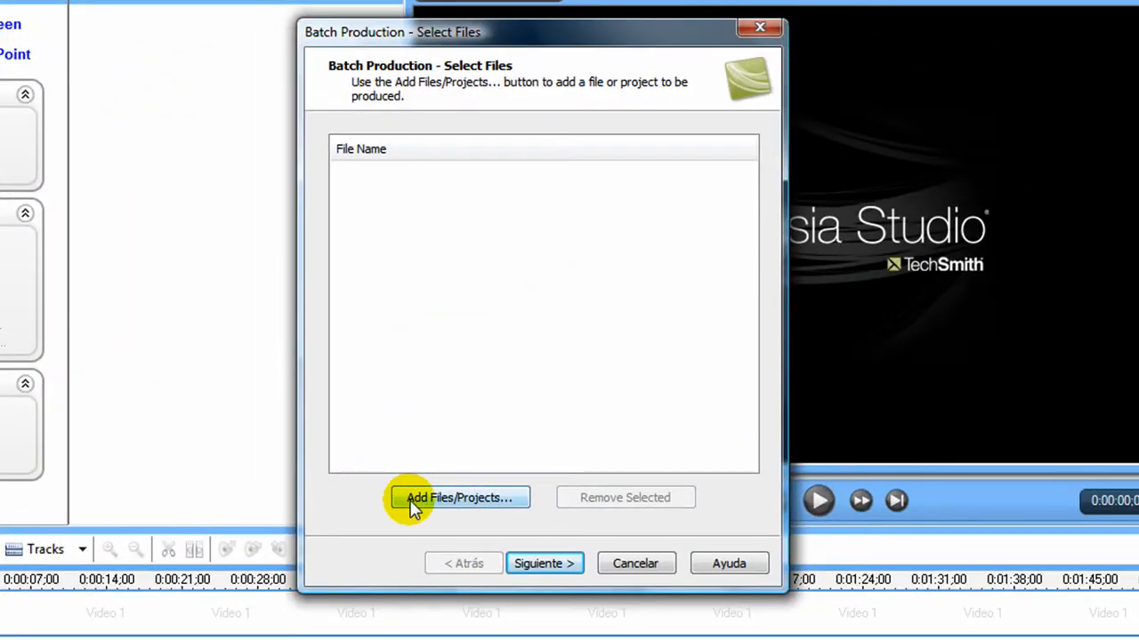
click(458, 498)
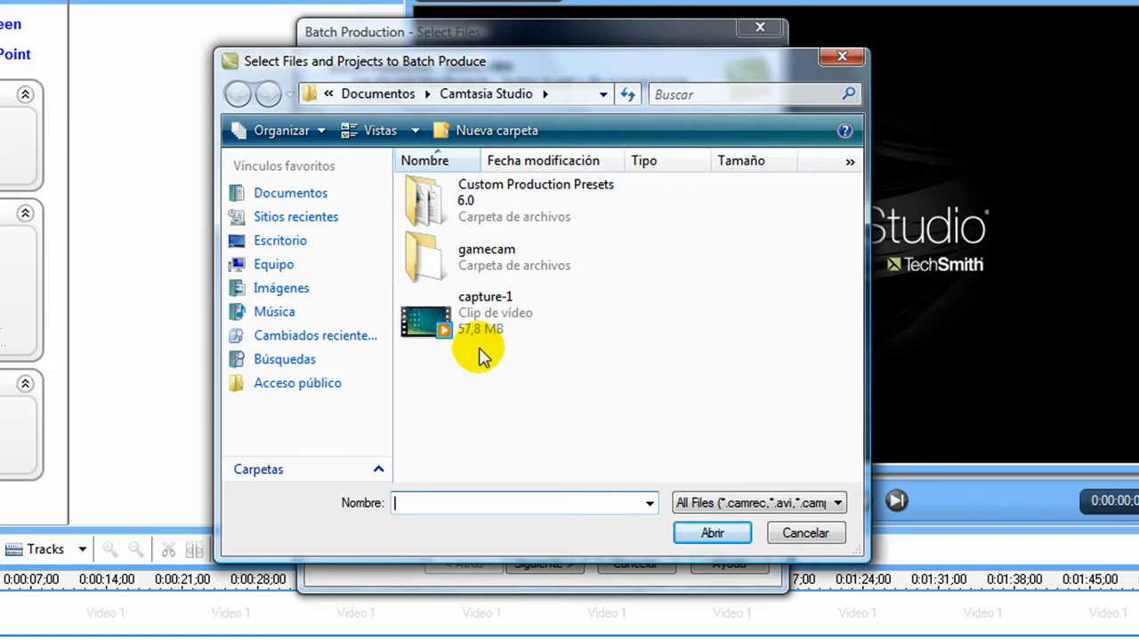
mouse_move(462, 333)
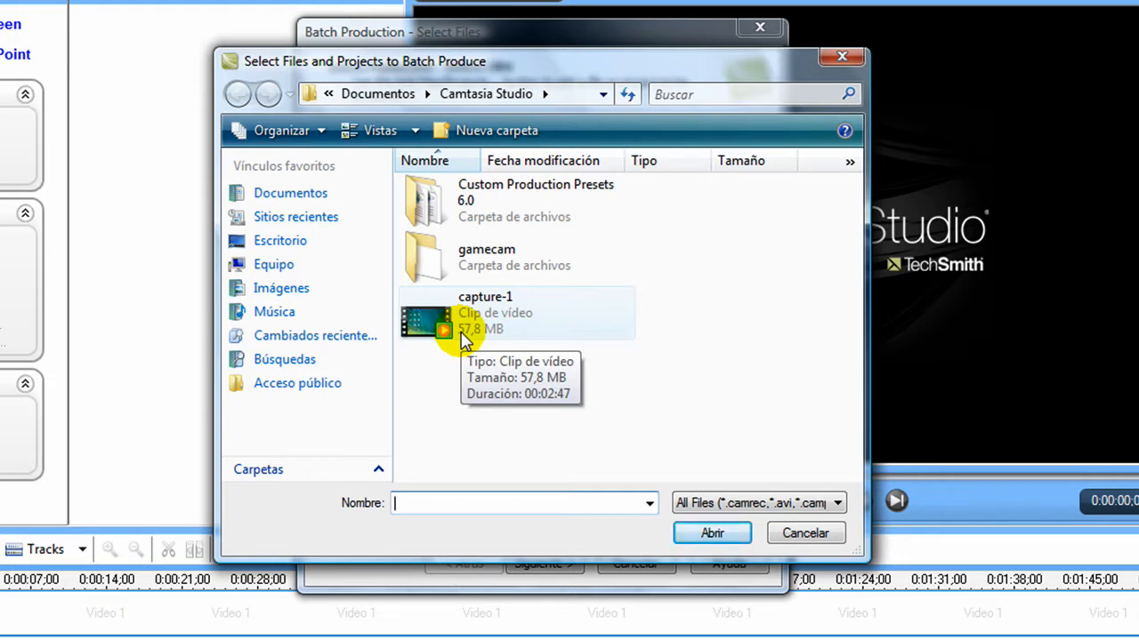
click(711, 533)
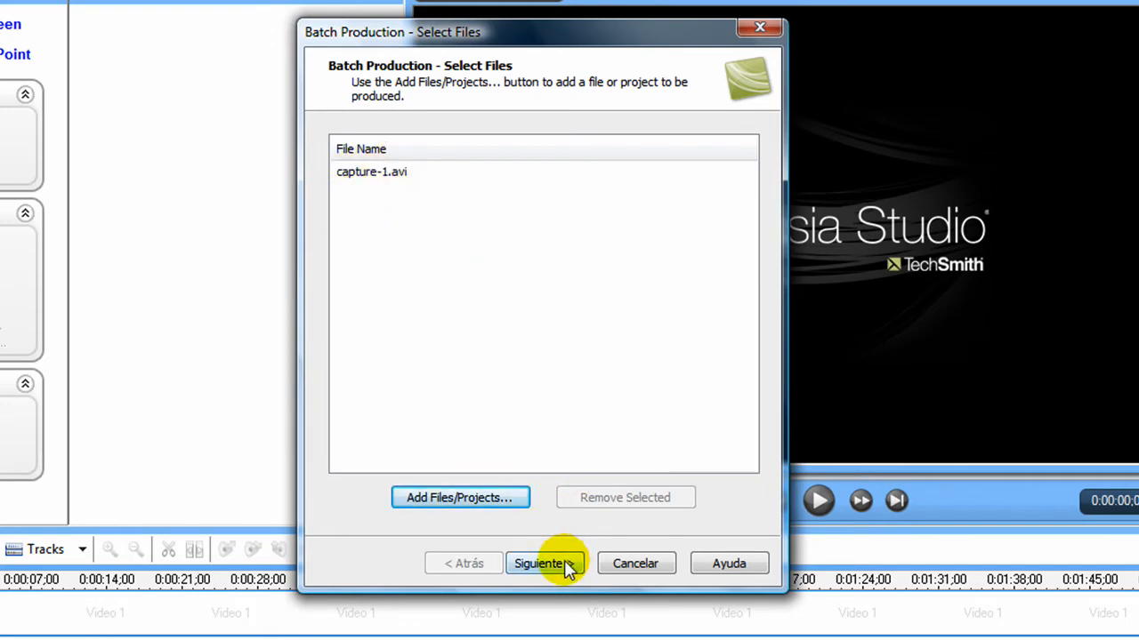
Open the Blog preset for editing in the Preset Manager
click(543, 563)
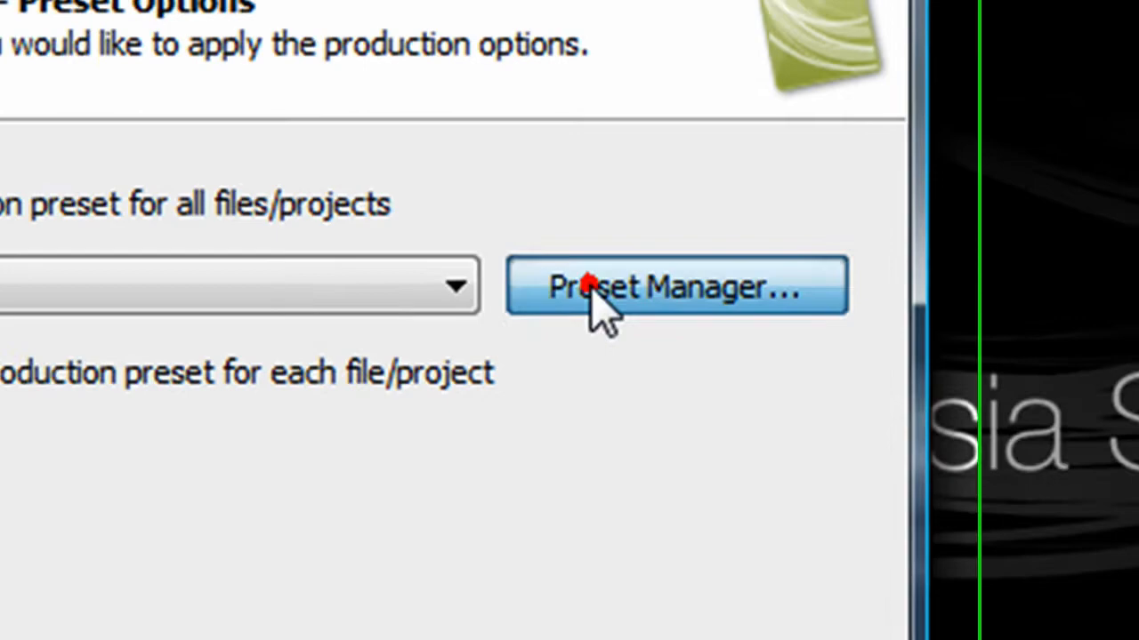
click(676, 287)
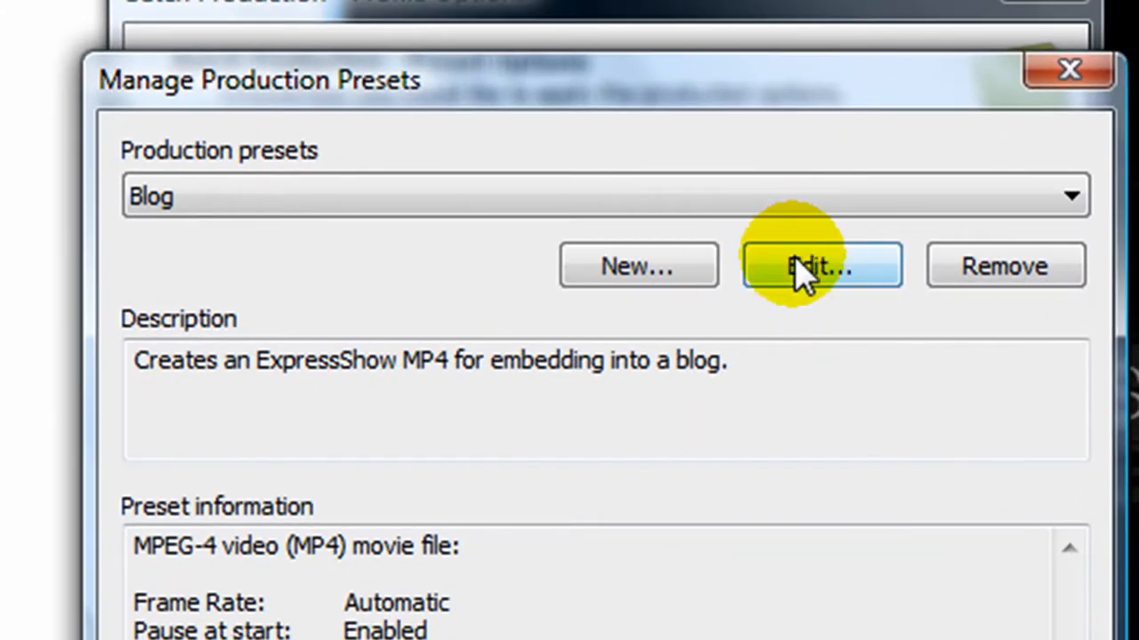
click(821, 265)
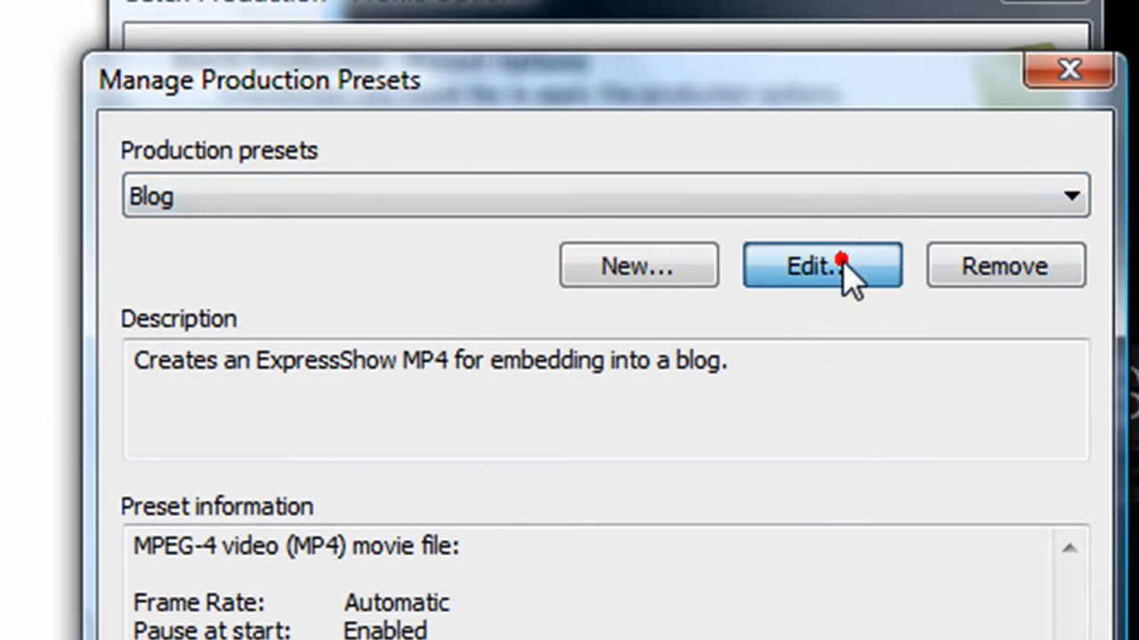
Name the preset 'YouTube HD (2)' and set its format to MOV - QuickTime movie
click(821, 265)
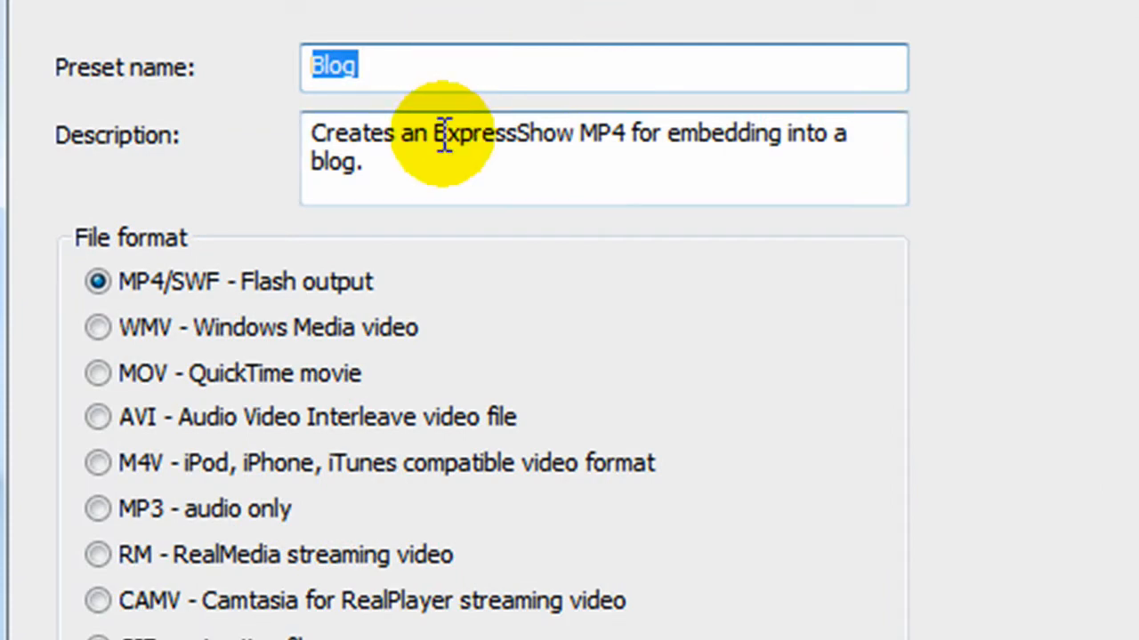
text(YouTube)
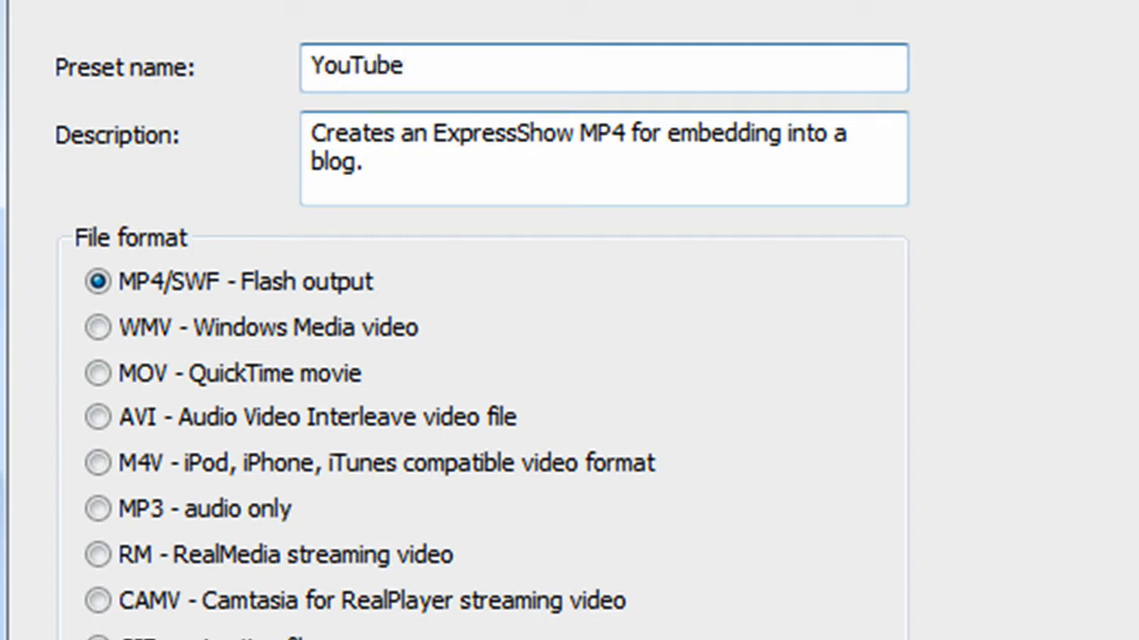
text(HD)
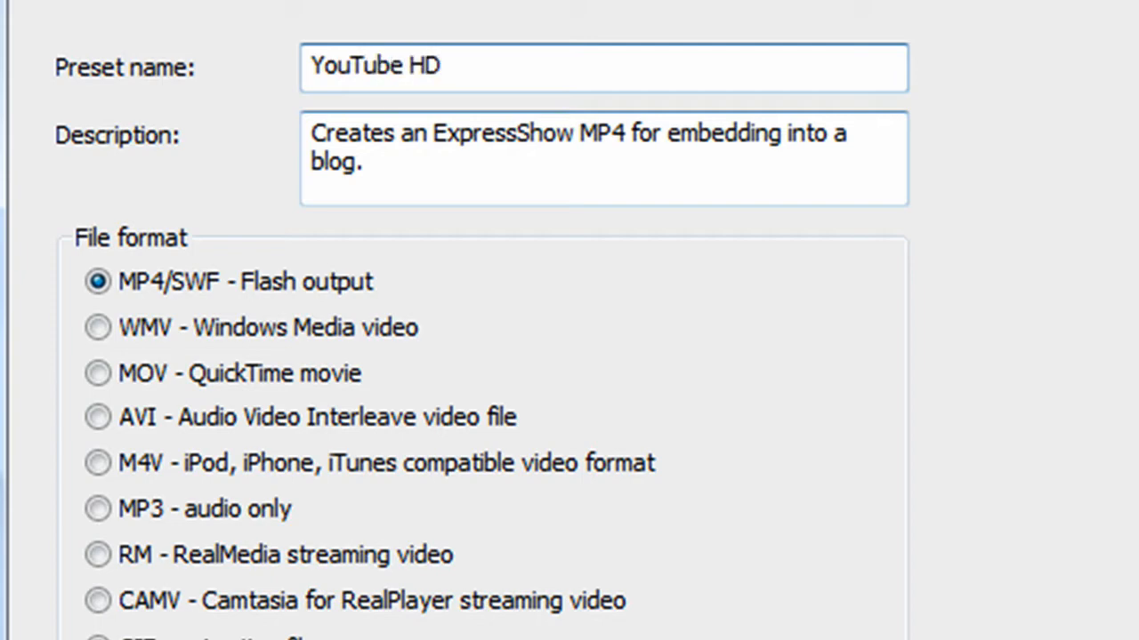
text(()
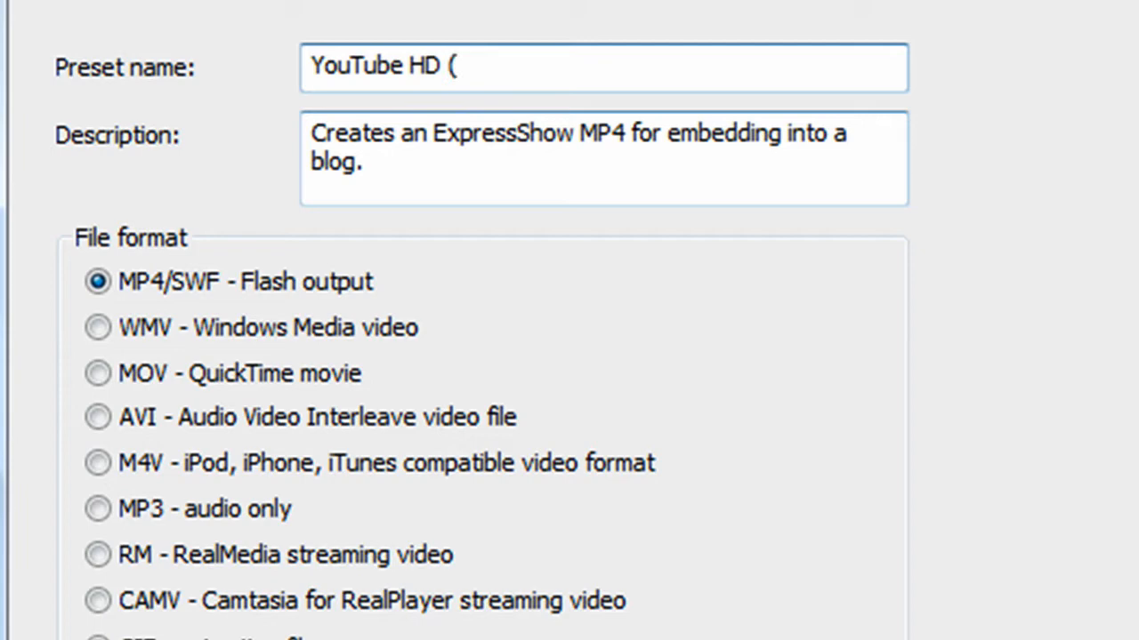
text(2))
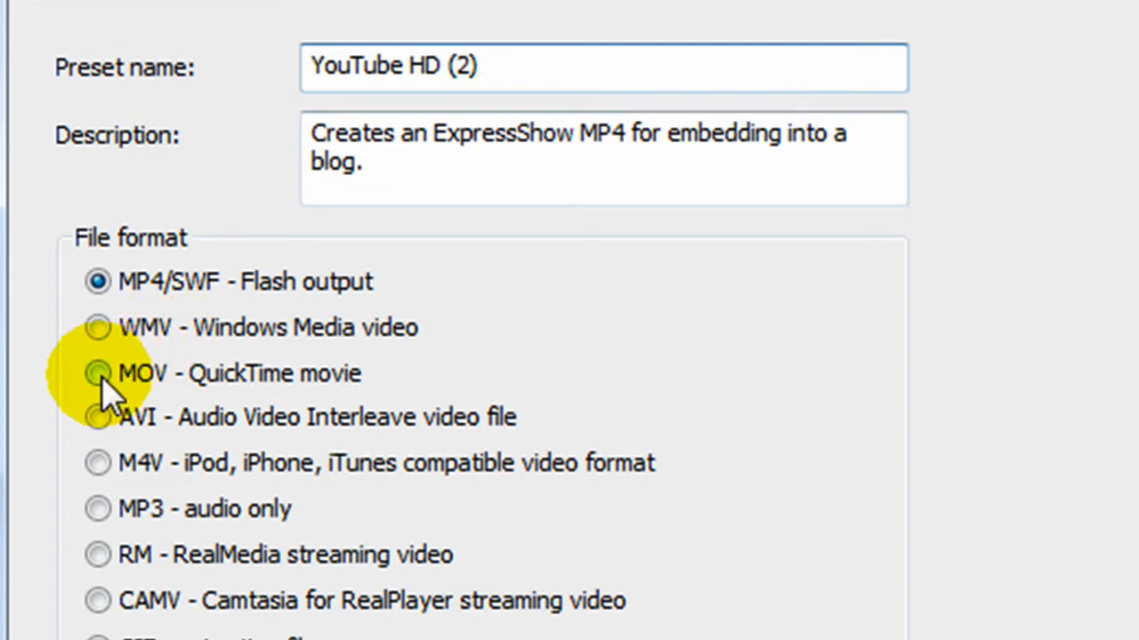
click(97, 373)
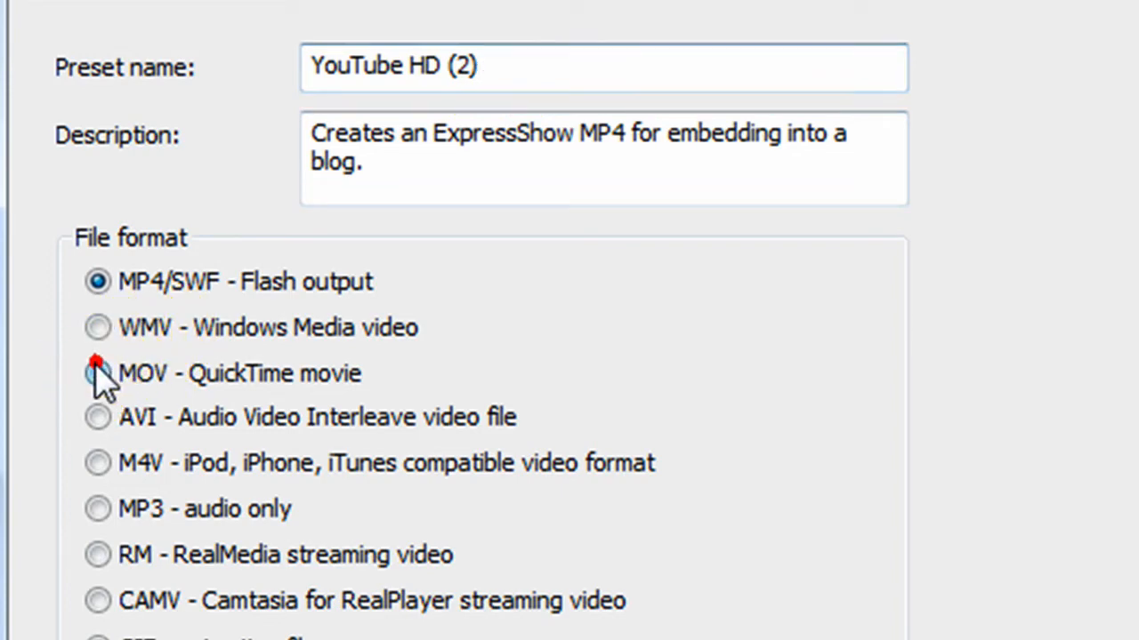
click(97, 372)
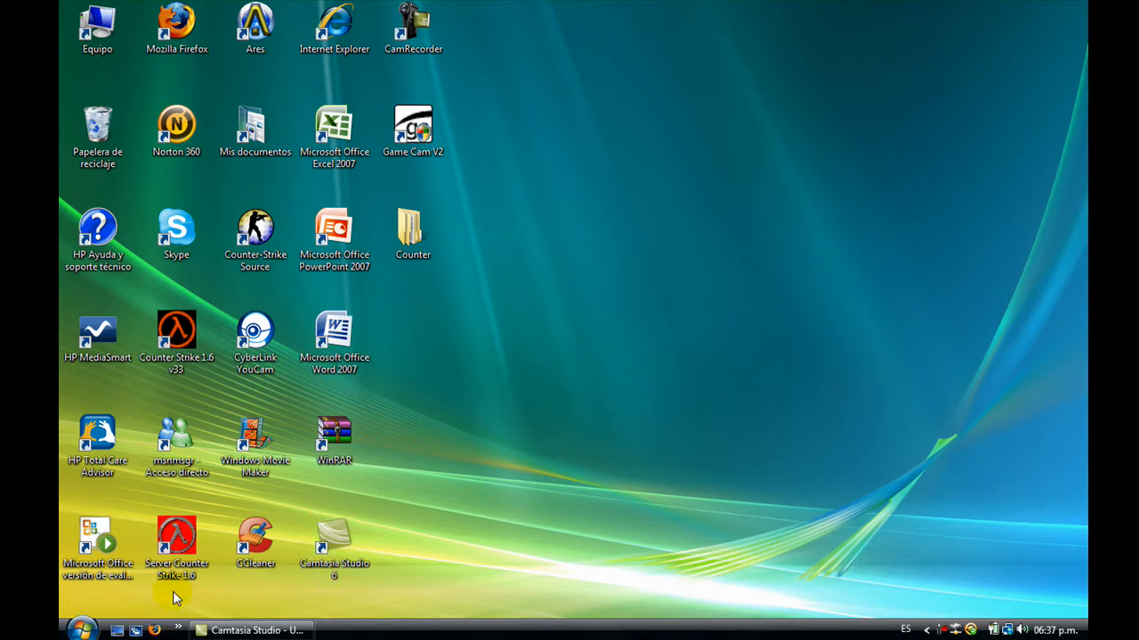
Launch Firefox and search Google for 'quicktime'
double_click(176, 27)
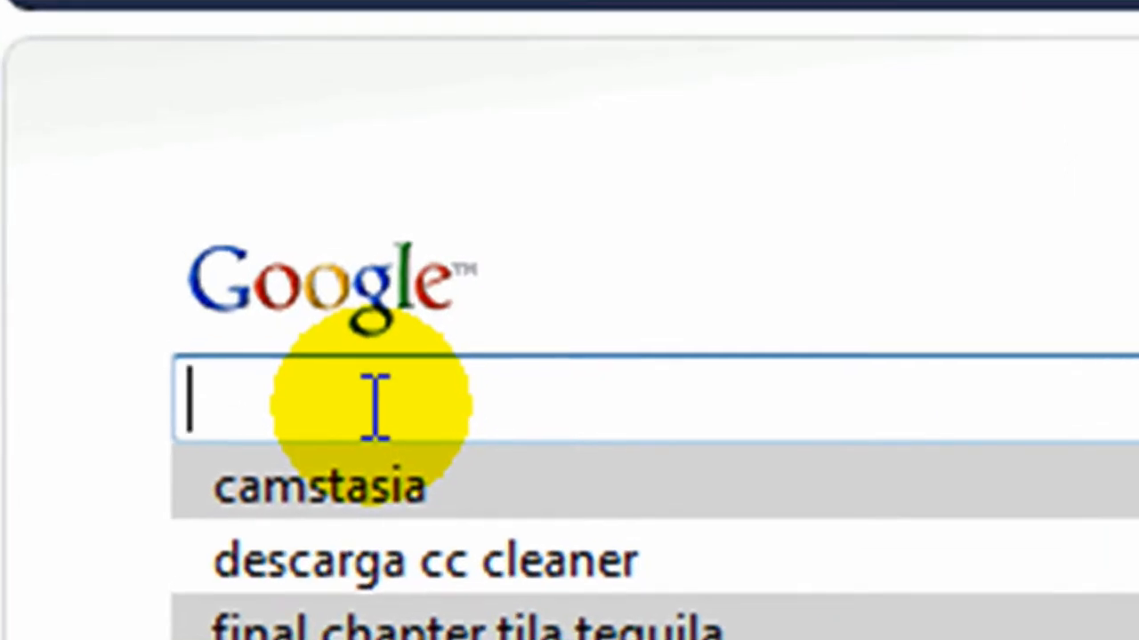
text(qi)
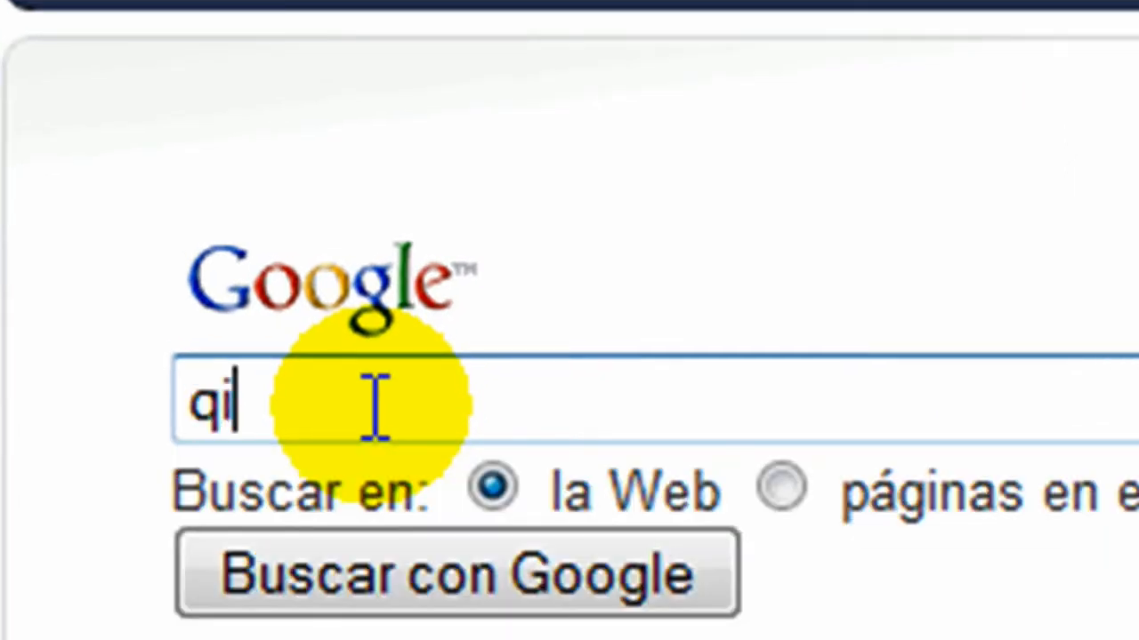
key(Backspace)
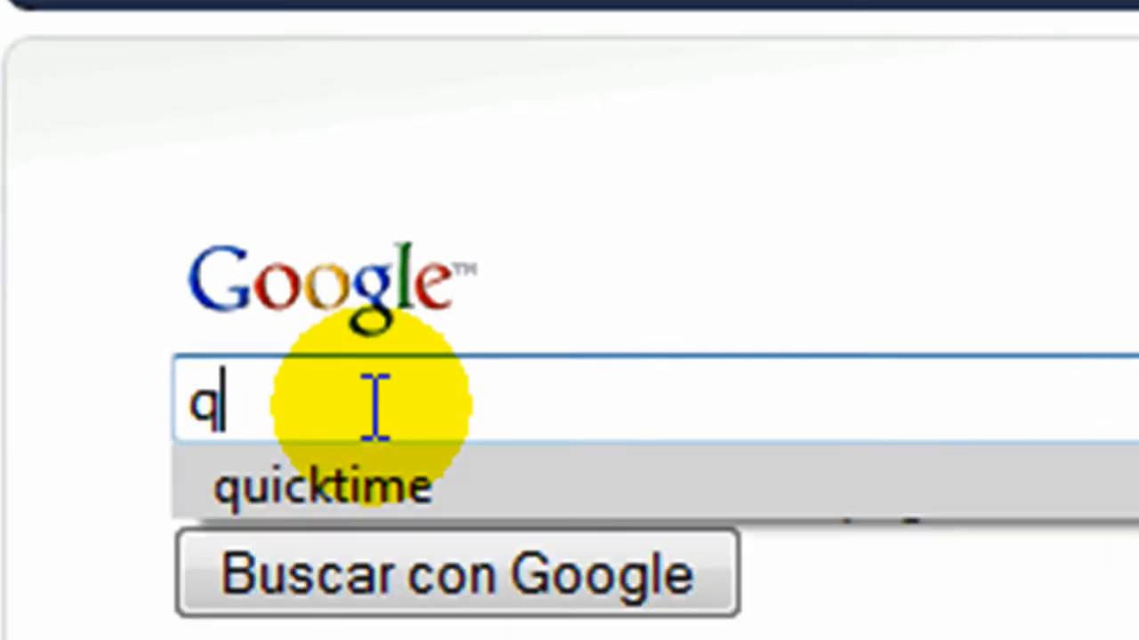
click(324, 484)
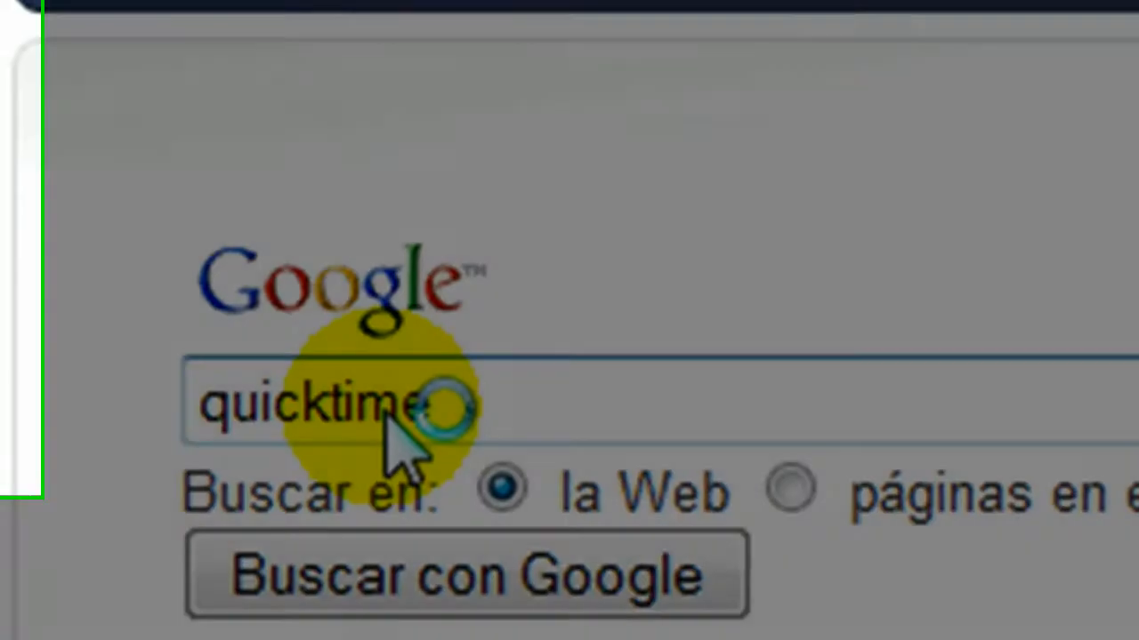
click(467, 572)
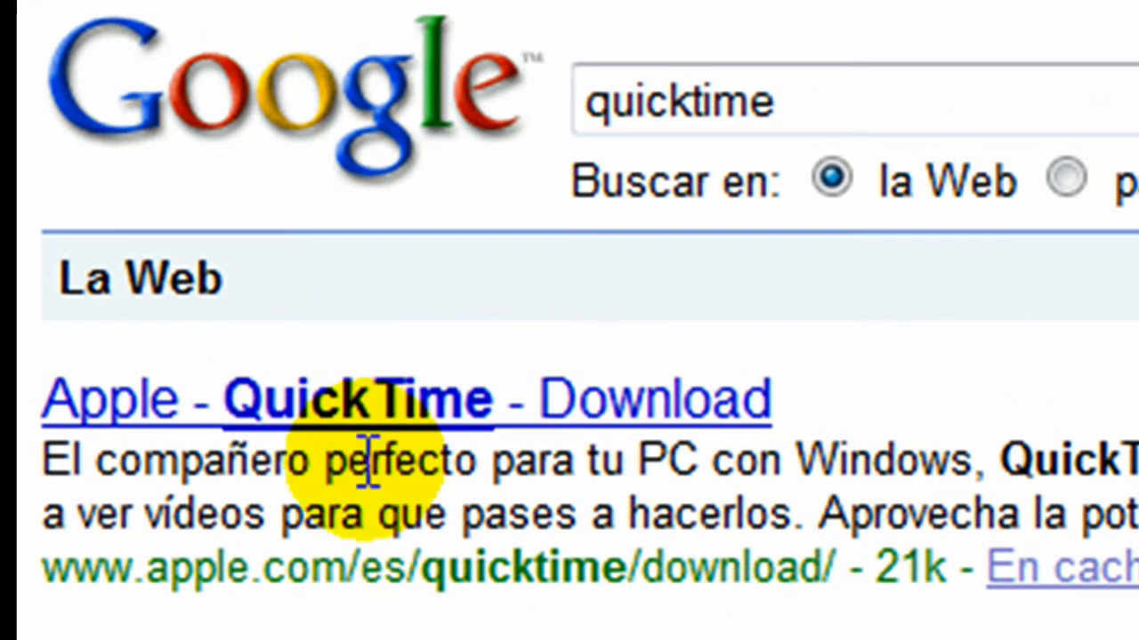
mouse_move(222, 409)
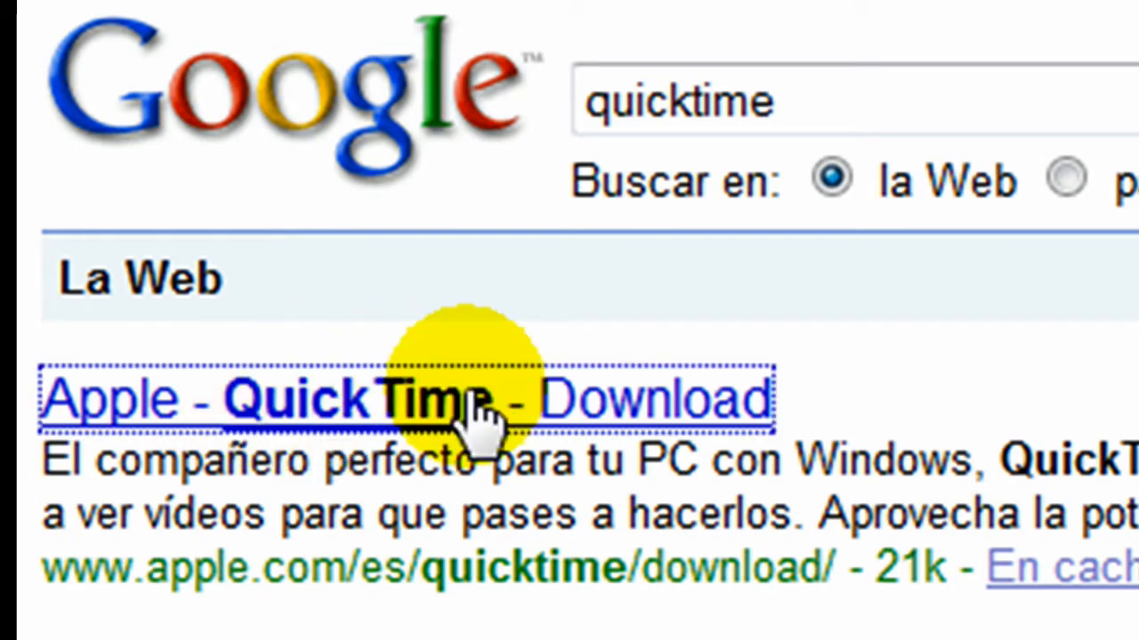
click(462, 398)
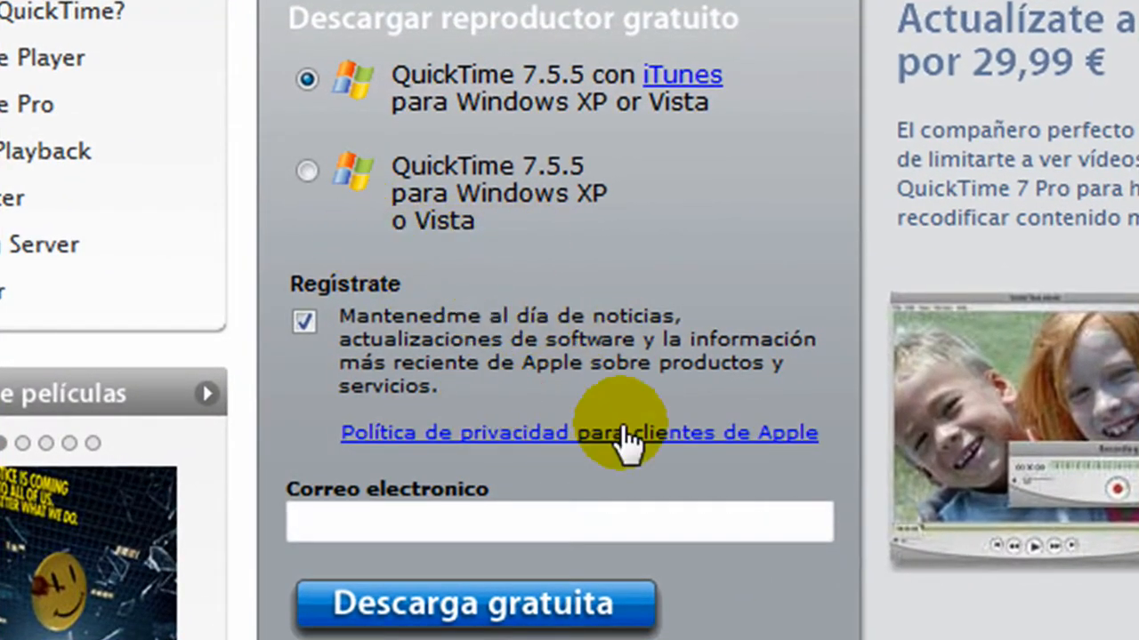
mouse_move(996, 485)
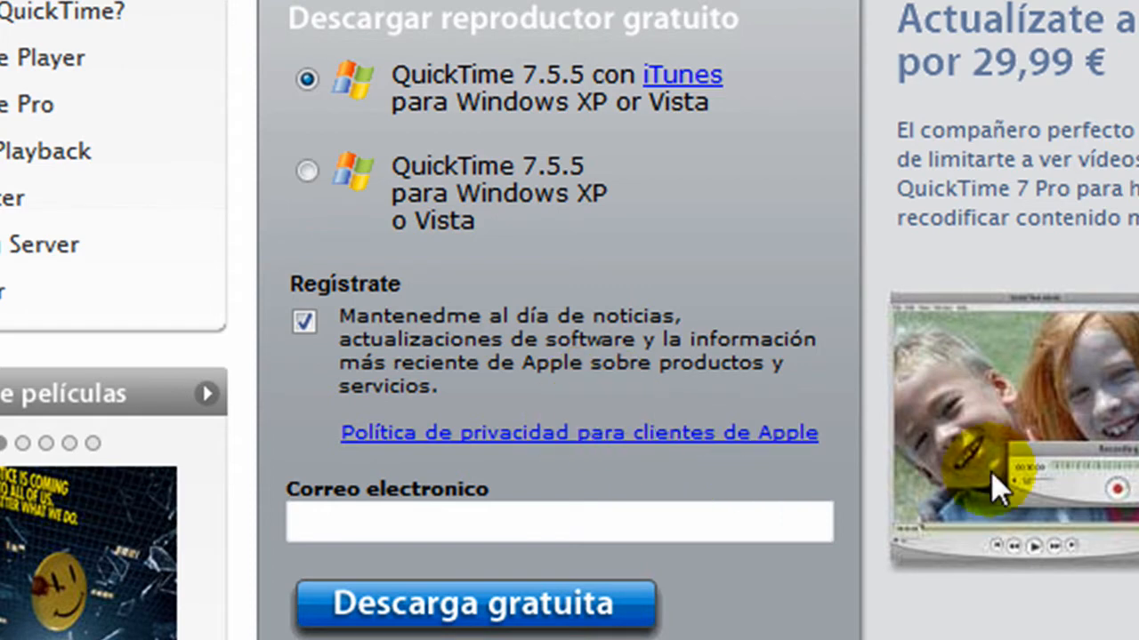
mouse_move(1032, 89)
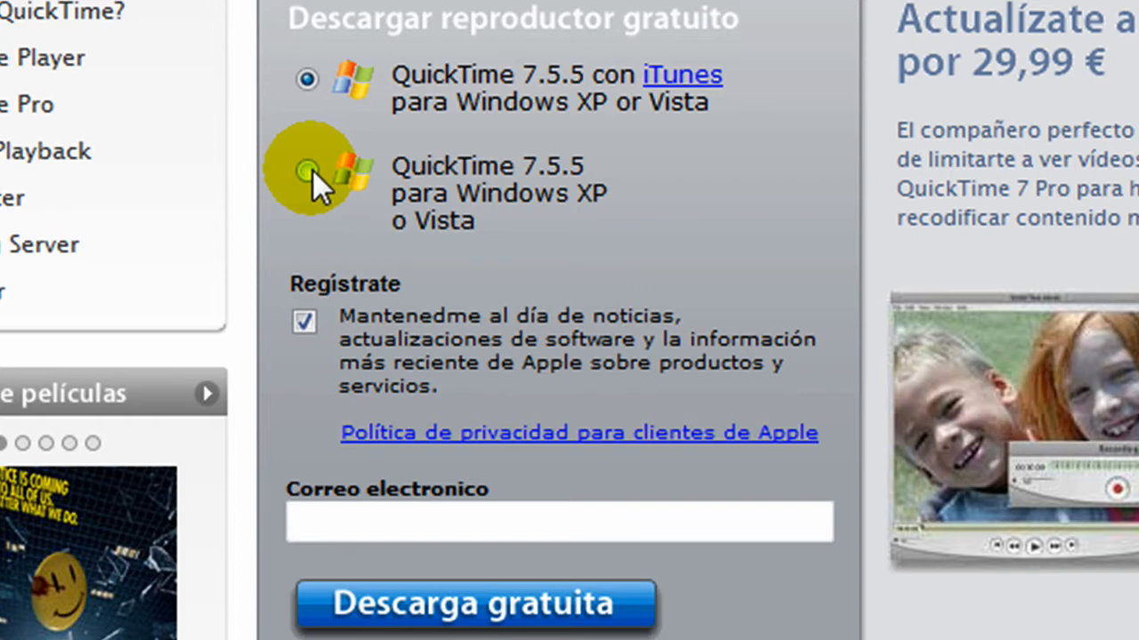
click(306, 79)
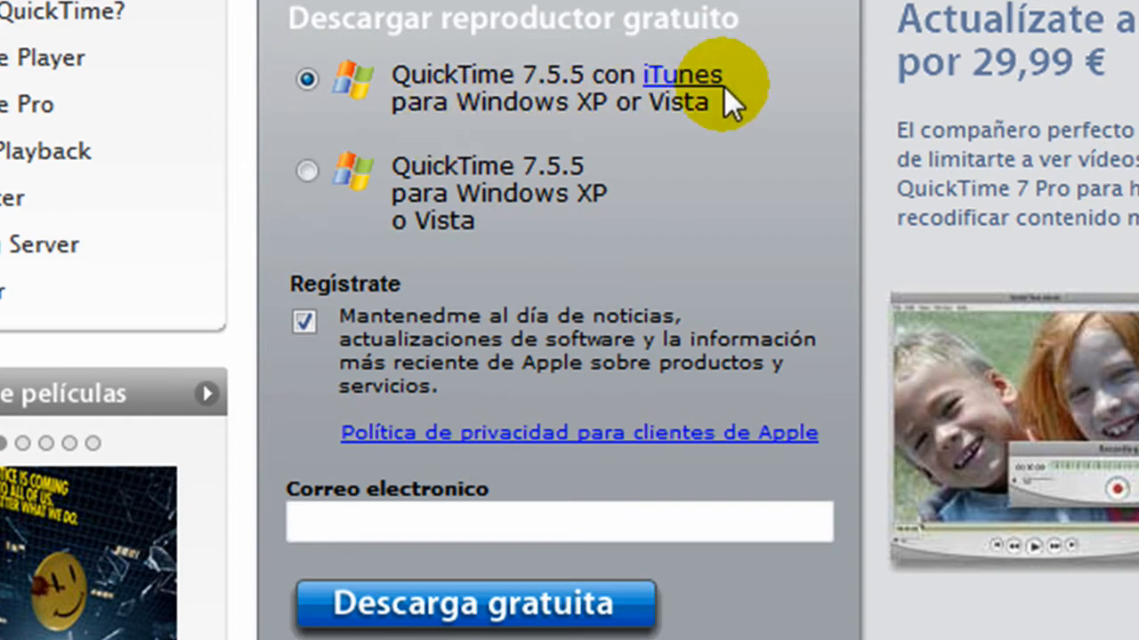
click(307, 171)
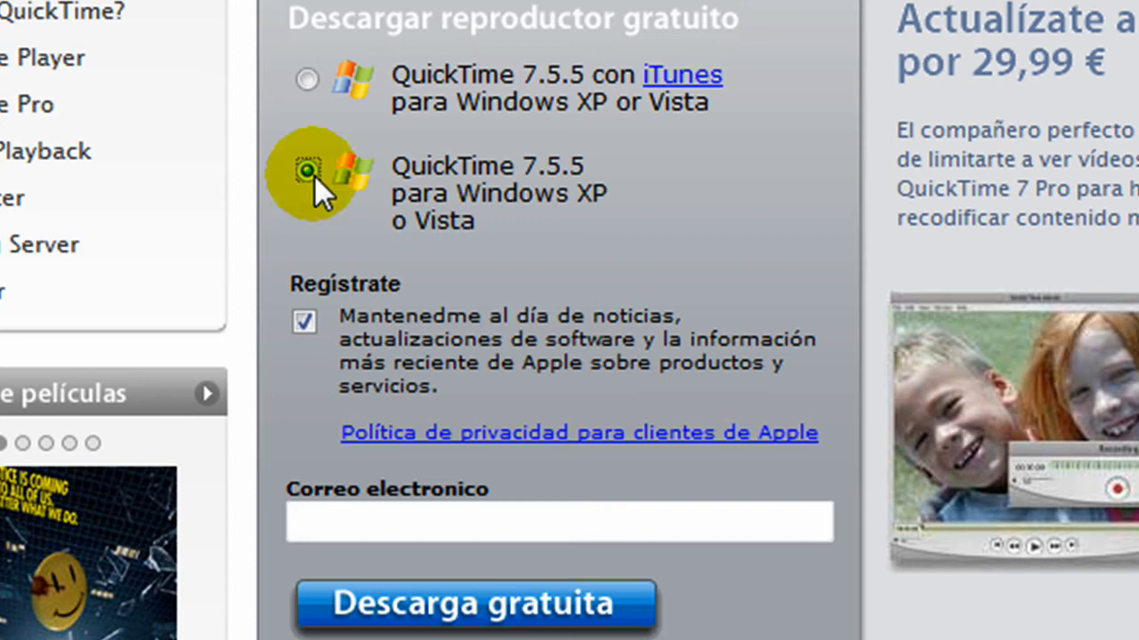
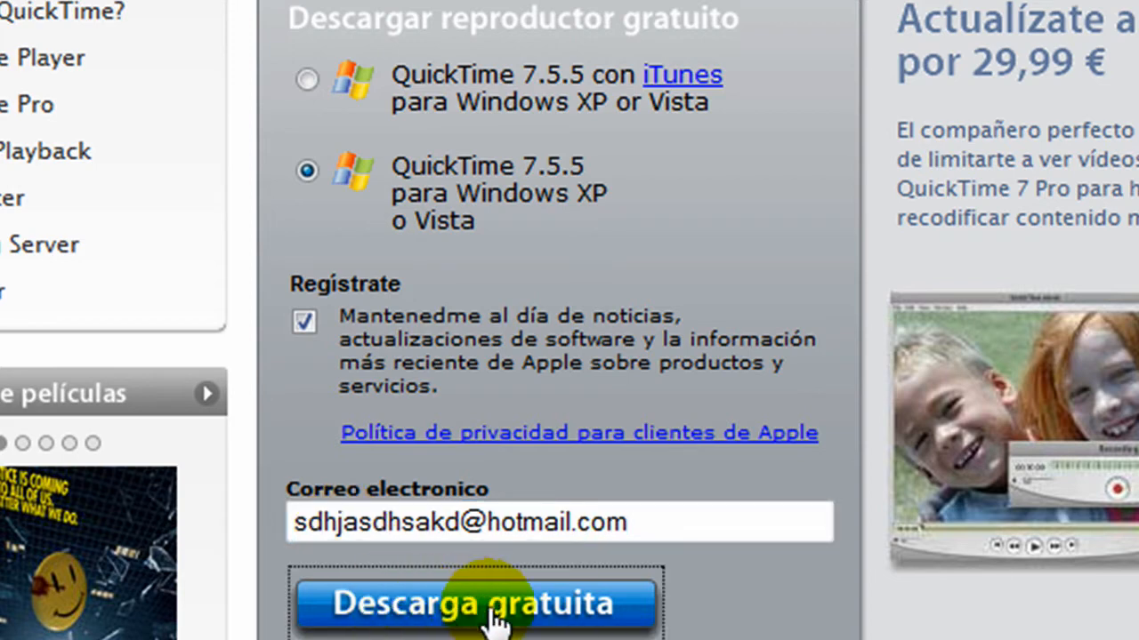
click(476, 603)
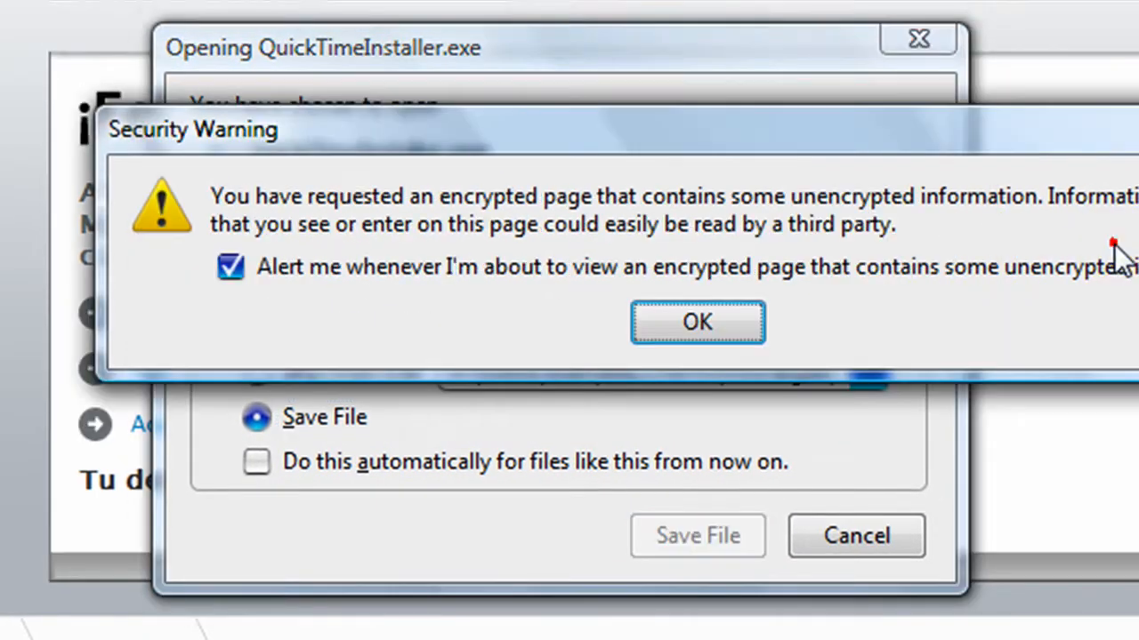
Dismiss the security warning to reach the QuickTimeInstaller.exe save prompt
click(697, 322)
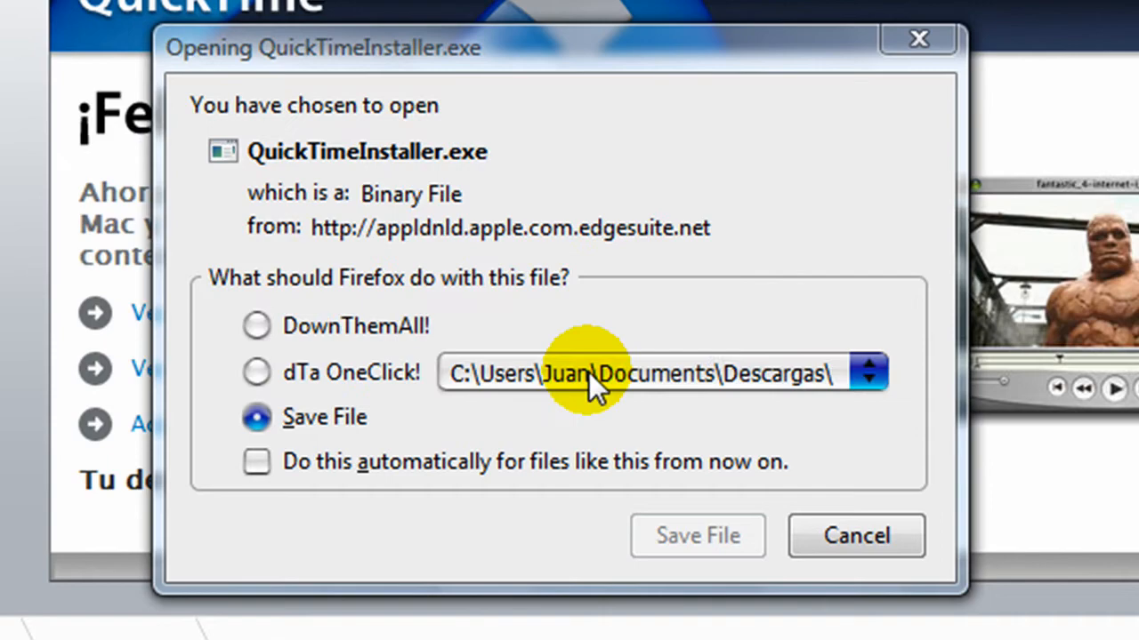
mouse_move(316, 340)
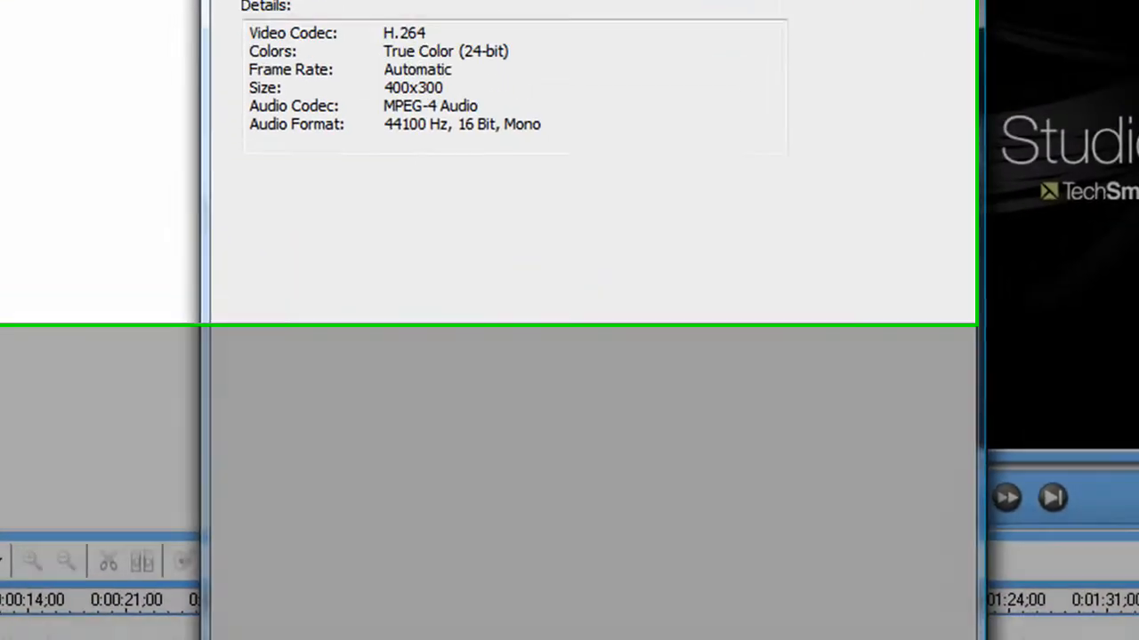
Set the QuickTime video compression to H.264 at 30 fps with Óptima quality
click(358, 216)
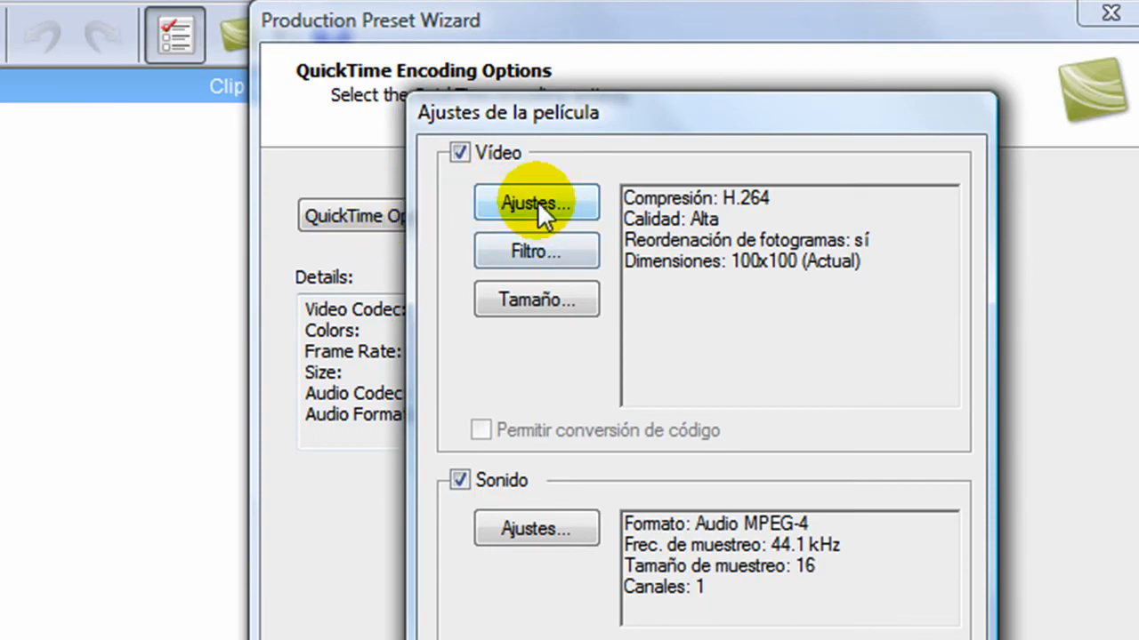
click(535, 203)
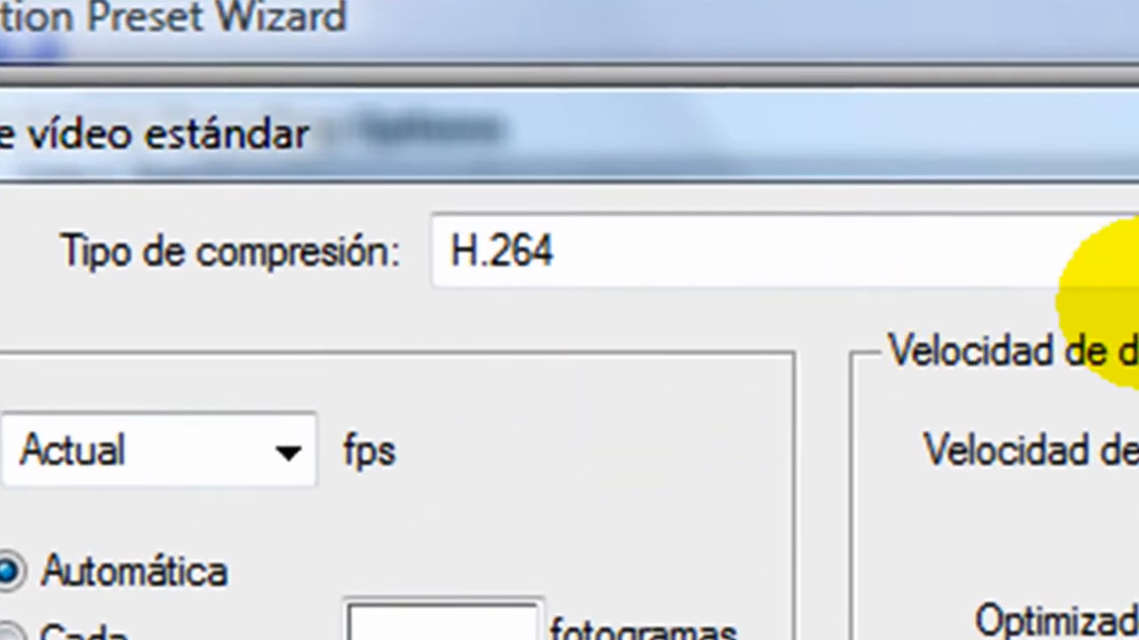
click(774, 252)
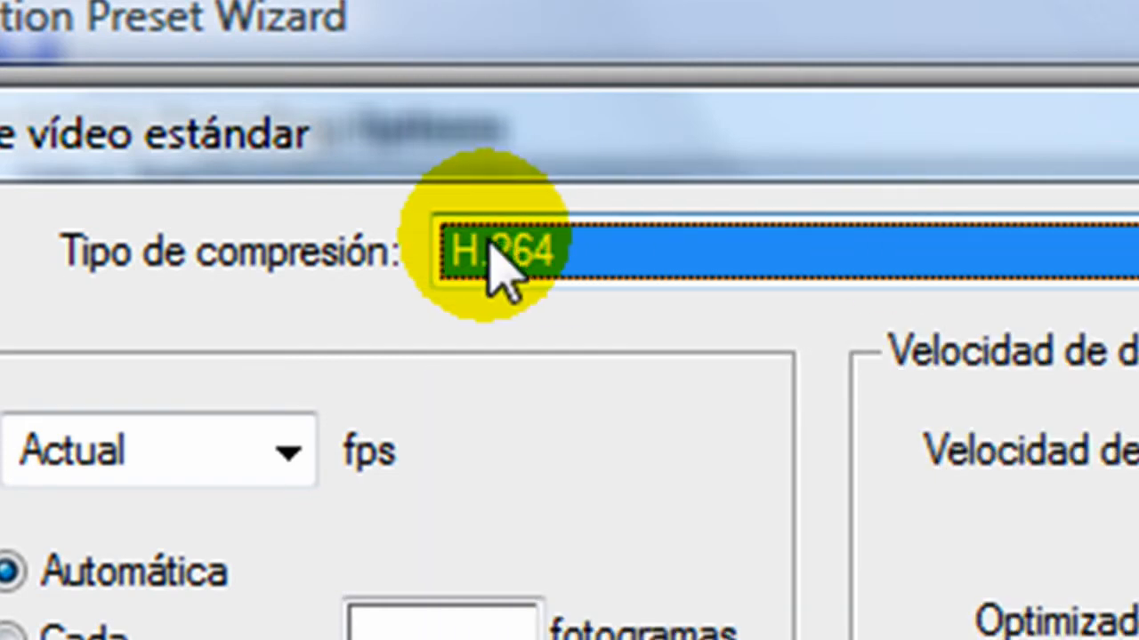
mouse_move(463, 267)
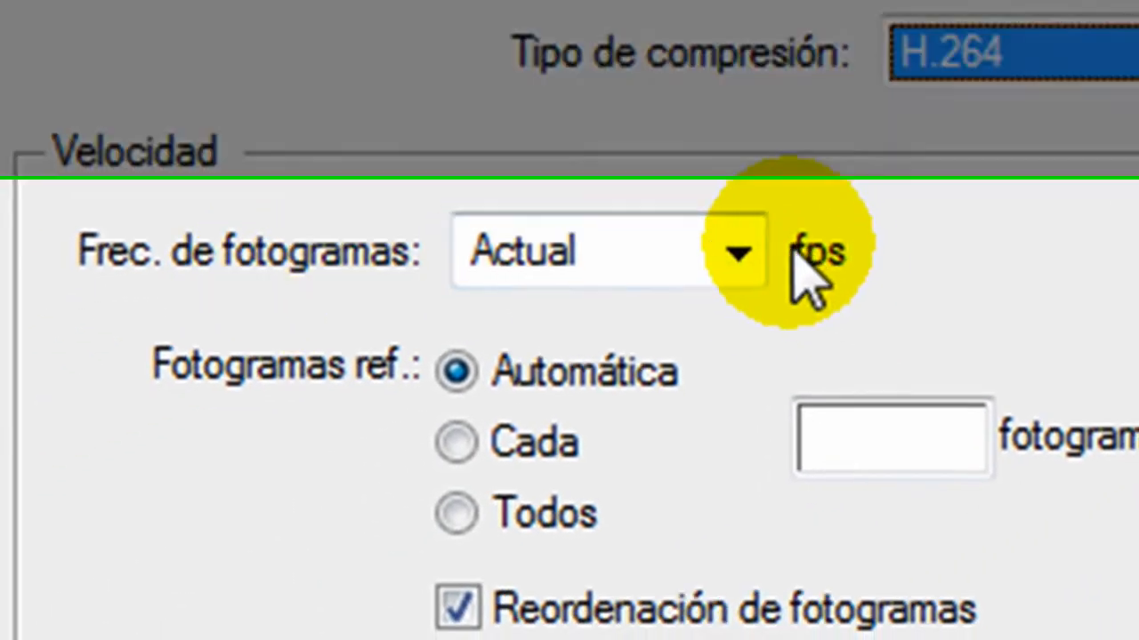
click(738, 252)
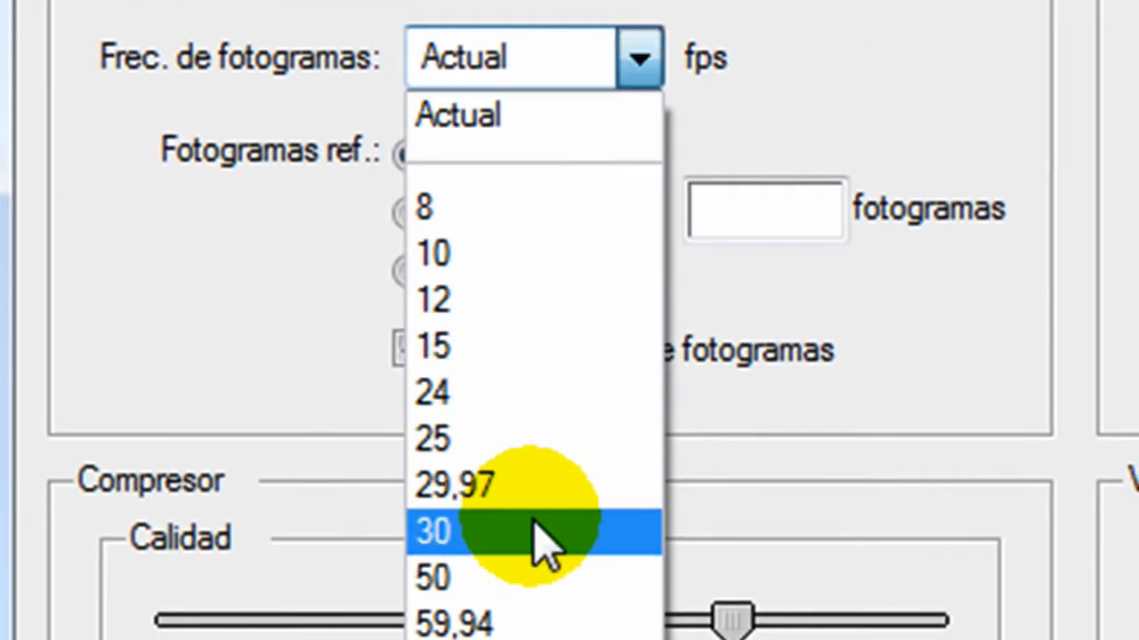
click(433, 531)
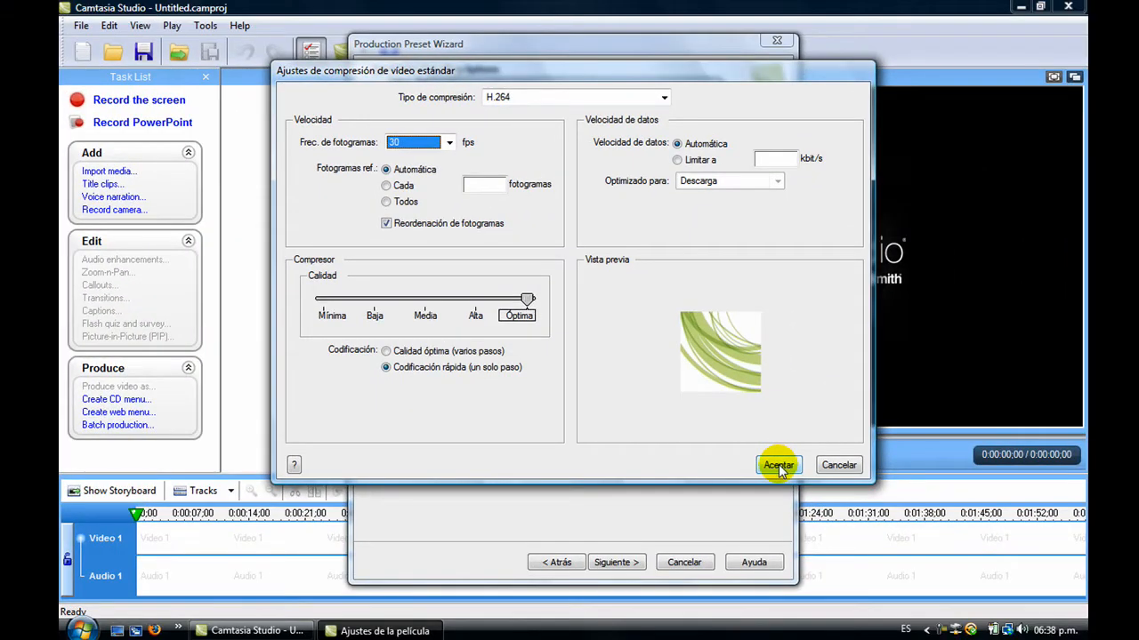
click(777, 464)
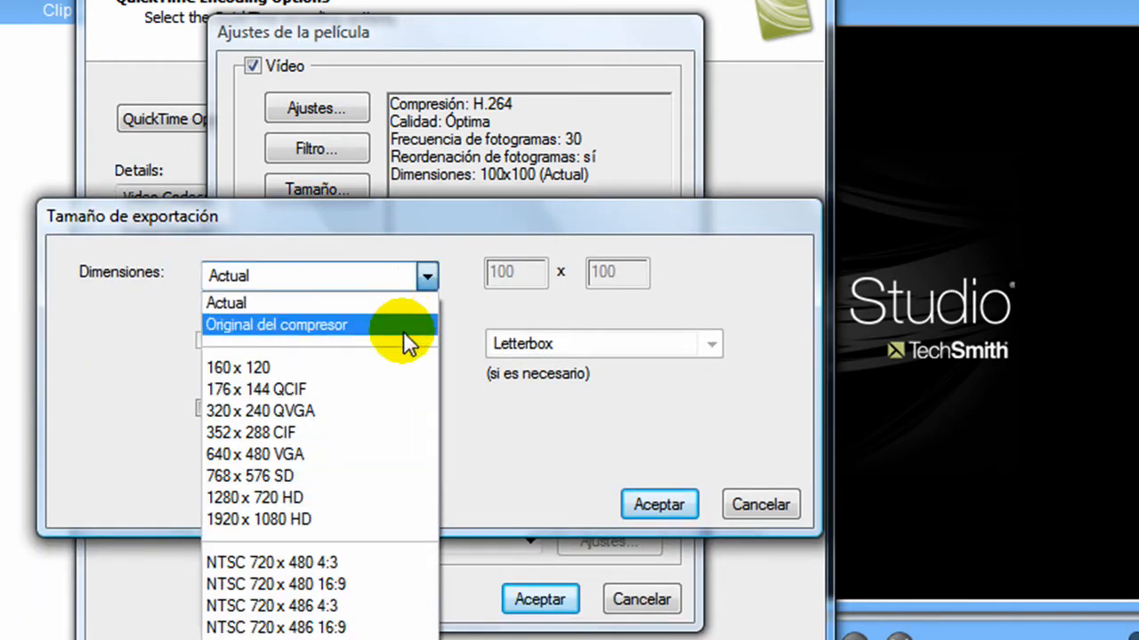
mouse_move(236, 512)
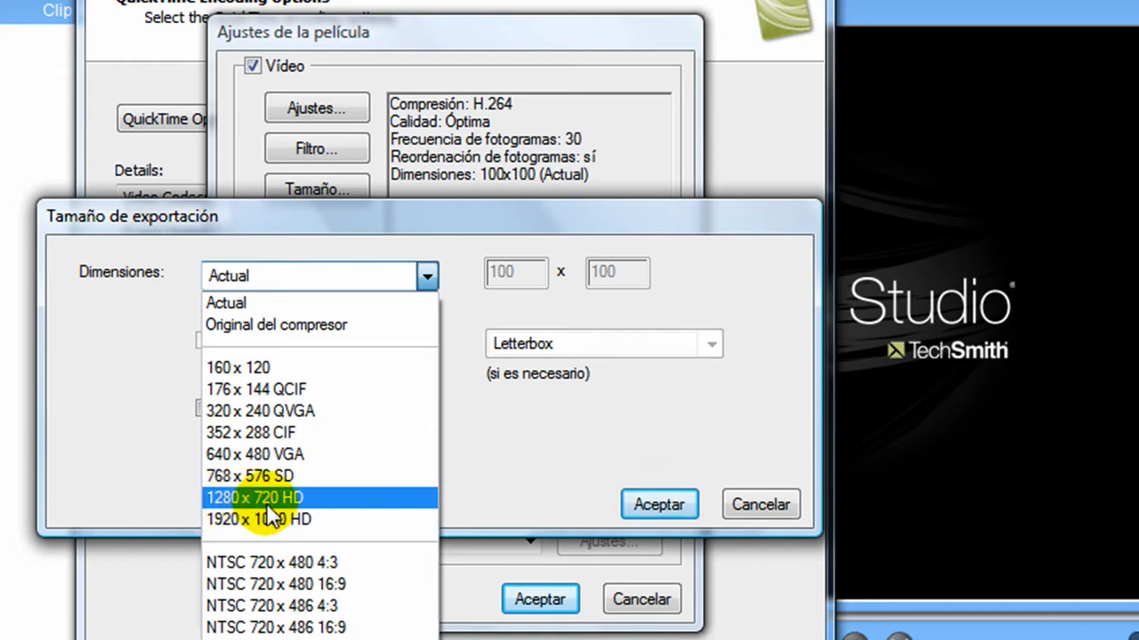
mouse_move(285, 497)
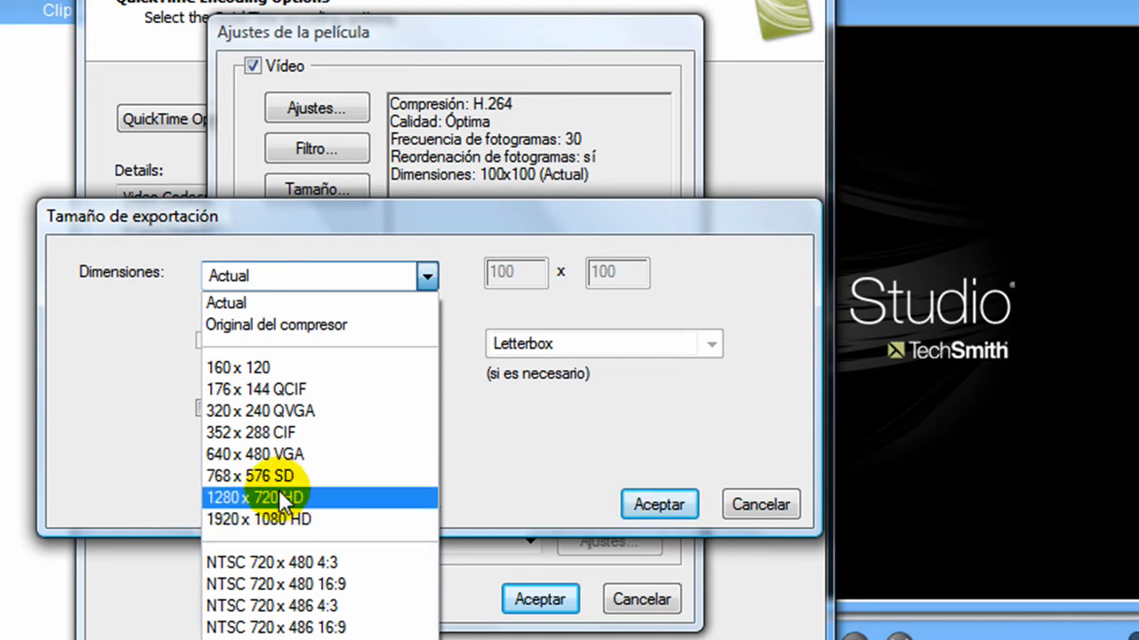
Choose 1280 x 720 HD as the movie export dimensions
click(258, 497)
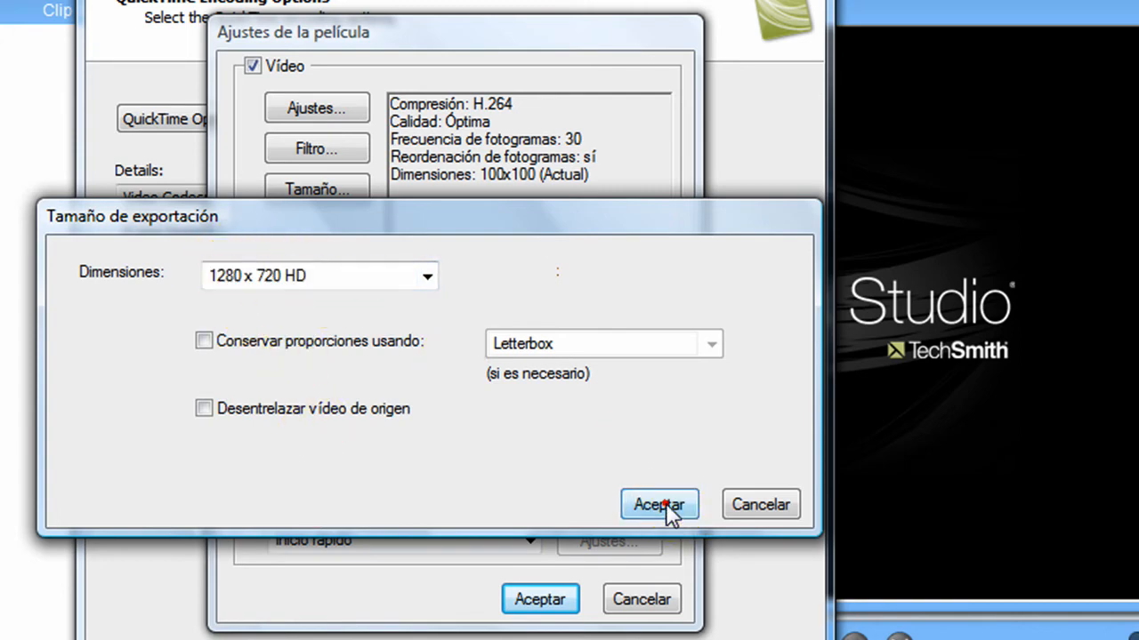
click(658, 505)
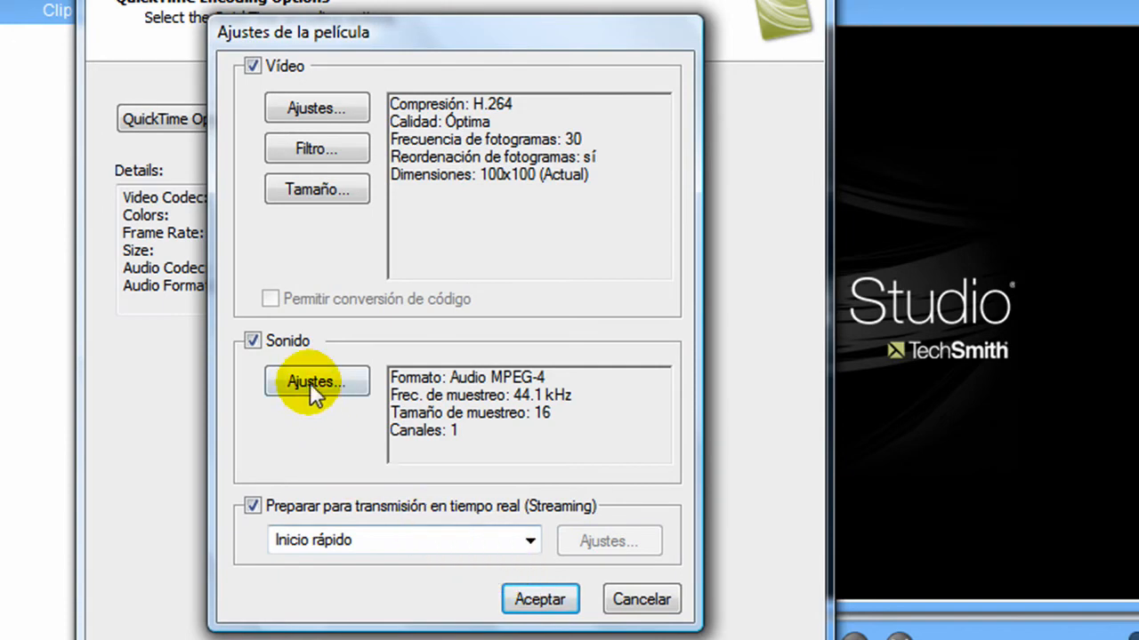
click(316, 380)
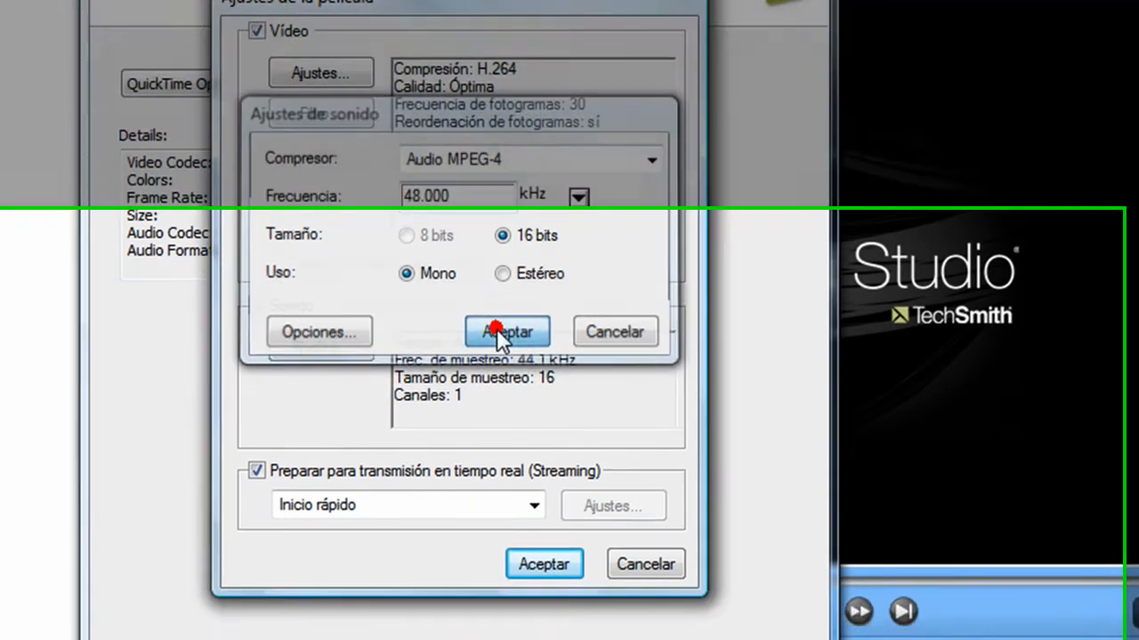
Accept the Audio MPEG-4, 48 kHz, 16-bit mono sound settings
click(507, 331)
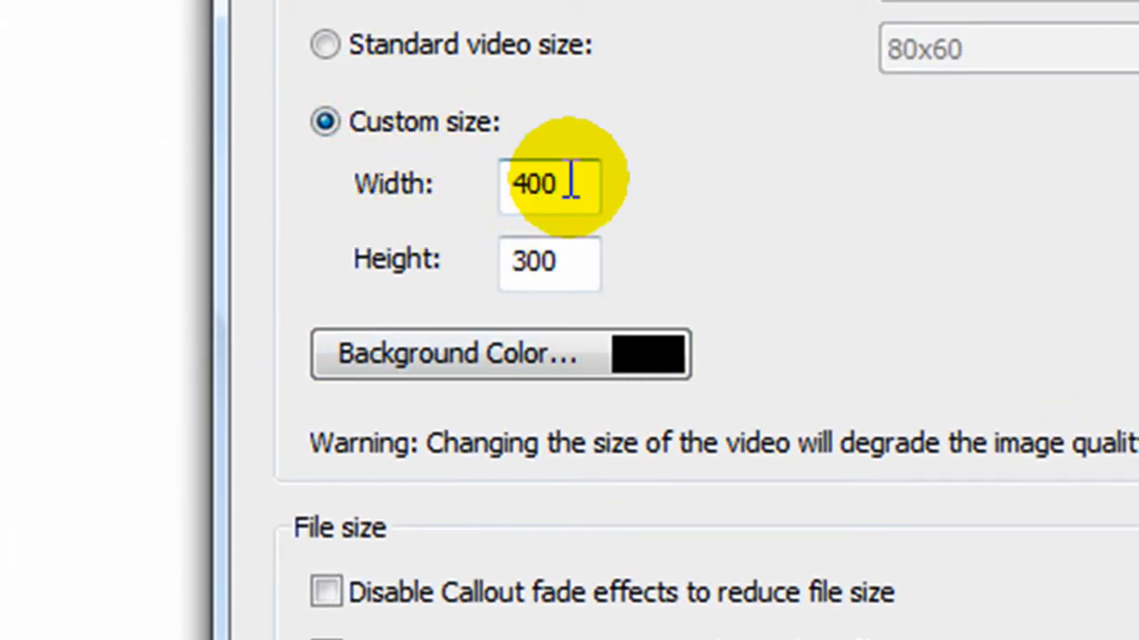
Enter a custom video width of 1280 and height of 720
triple_click(548, 184)
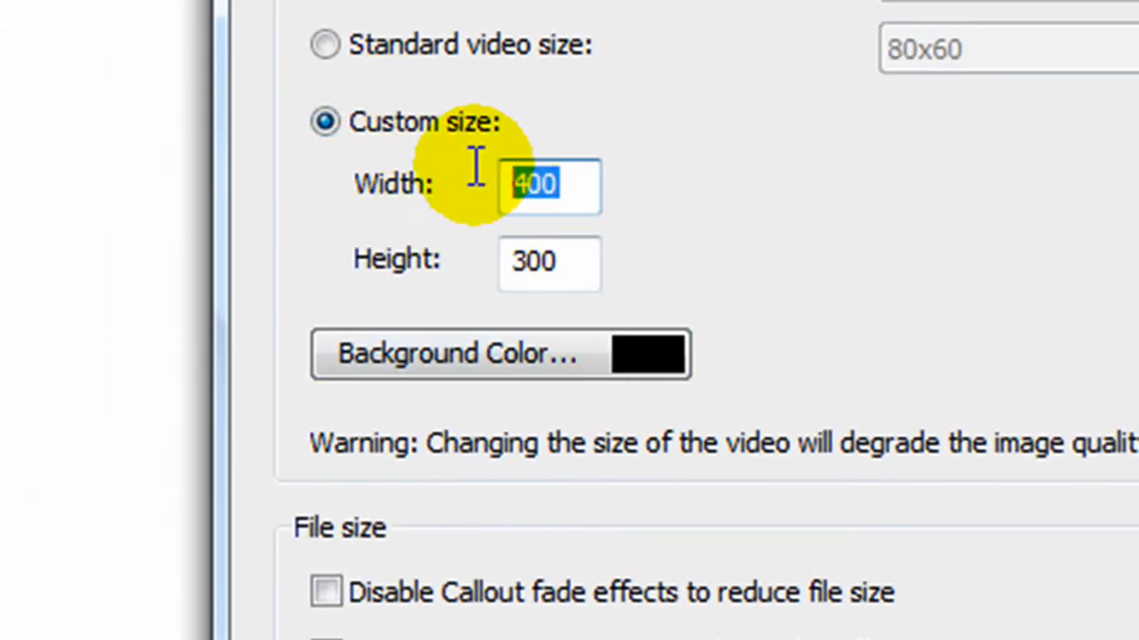
text(1280)
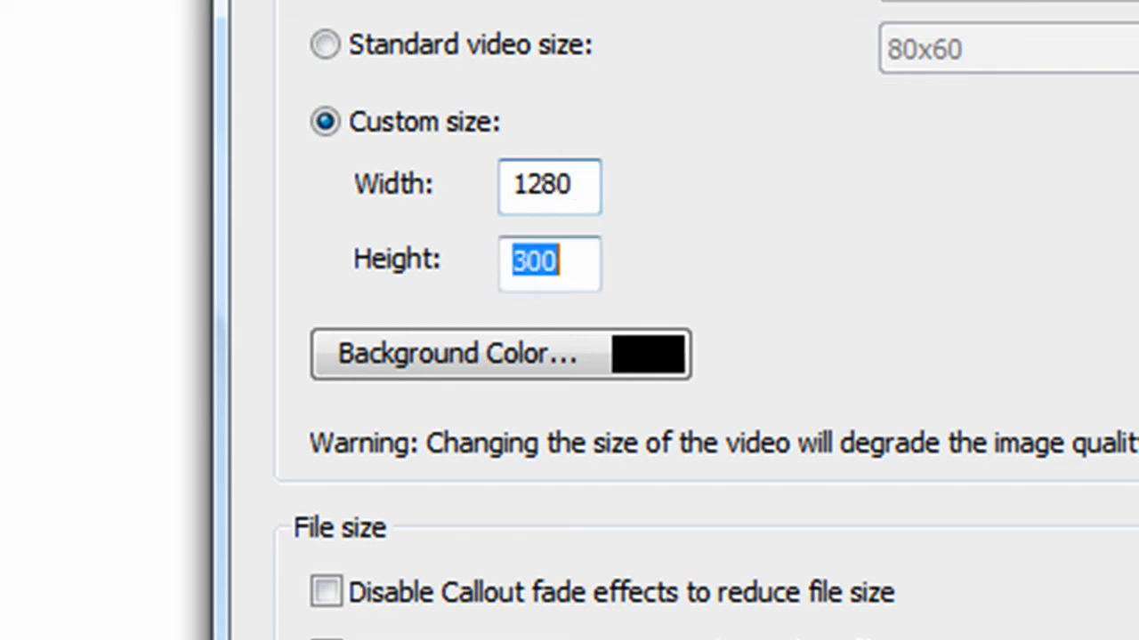
text(720)
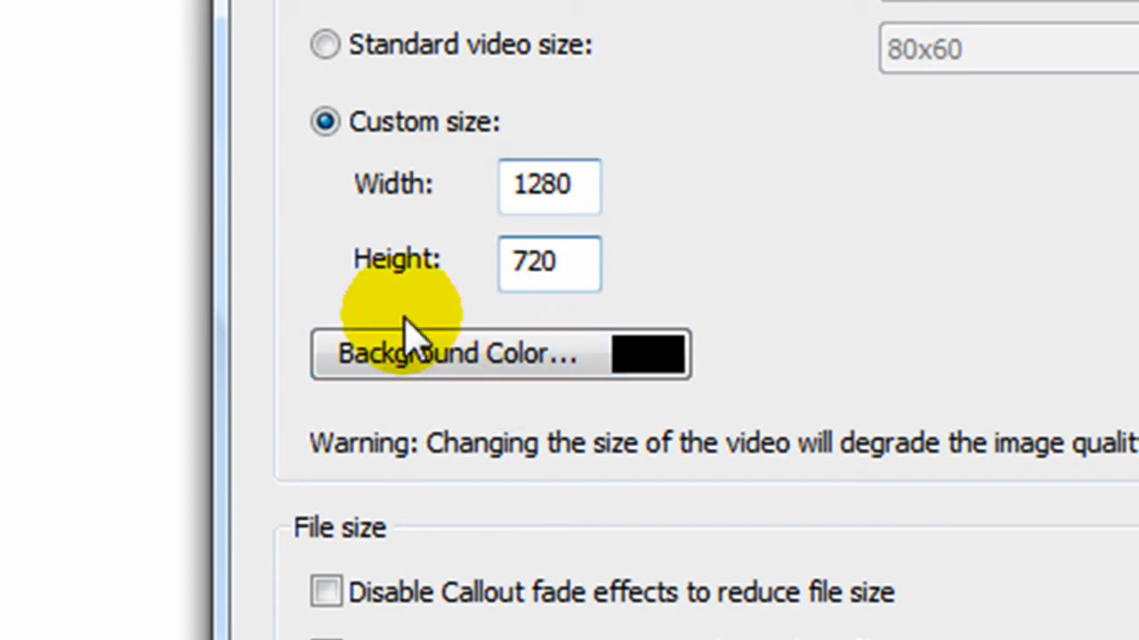
click(549, 184)
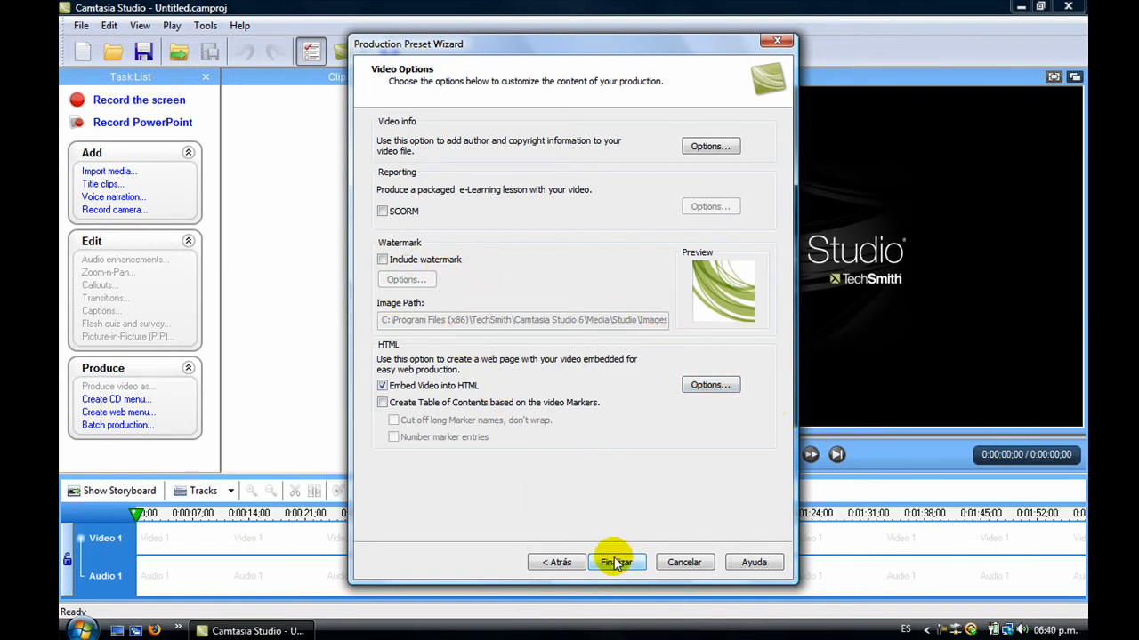
Finish the custom YouTube HD preset, close the presets list, and cancel batch production
click(616, 563)
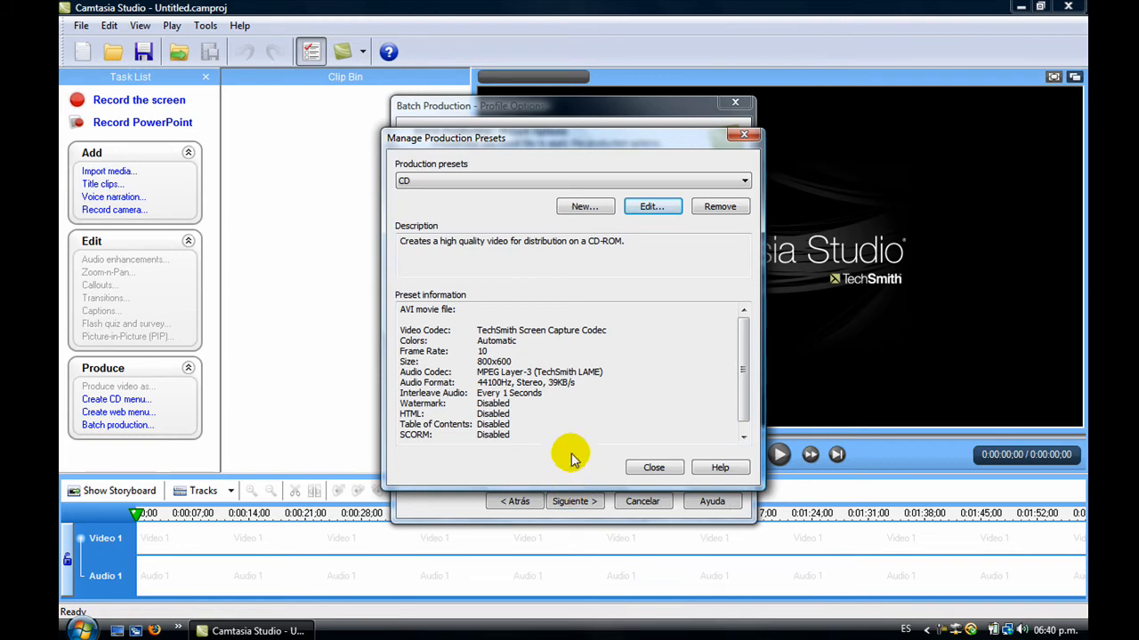
click(653, 467)
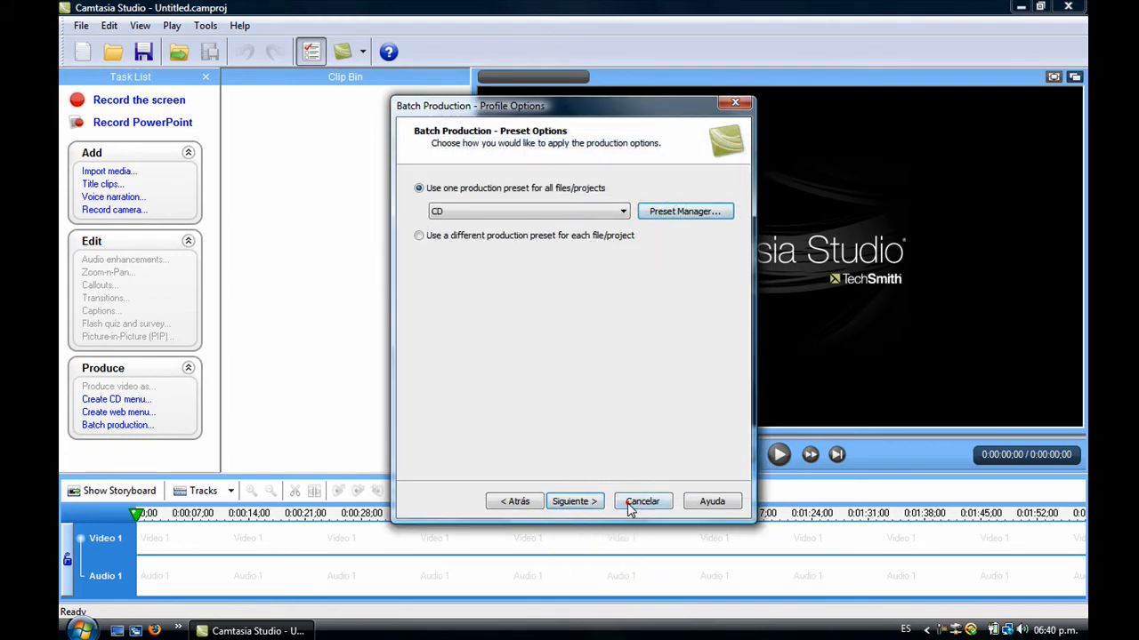
click(642, 501)
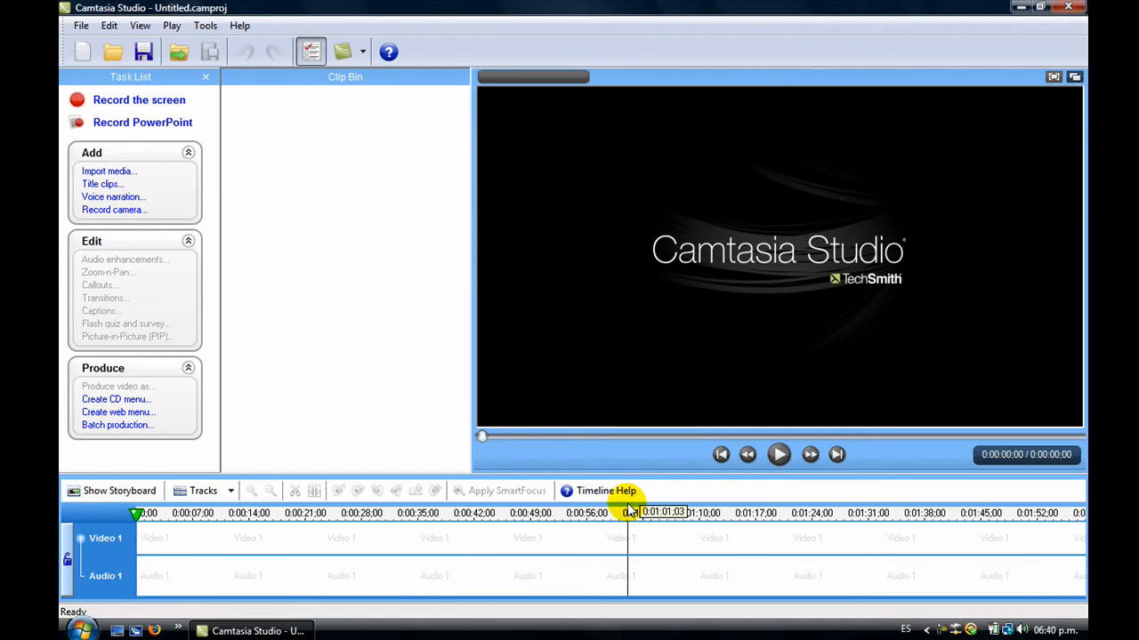
mouse_move(108, 171)
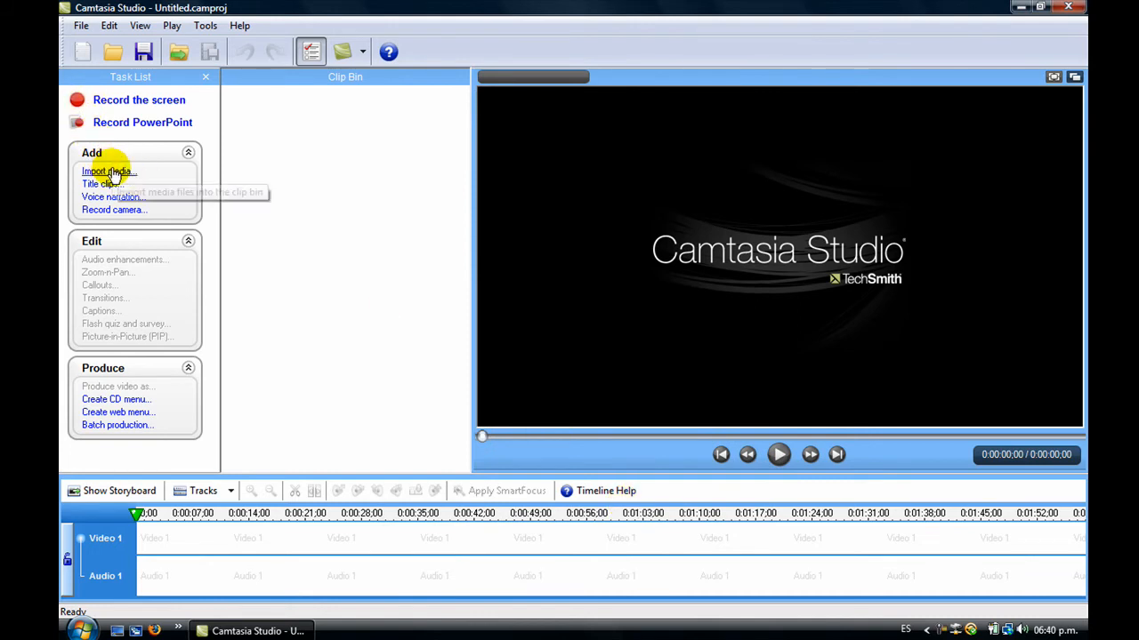
mouse_move(501, 307)
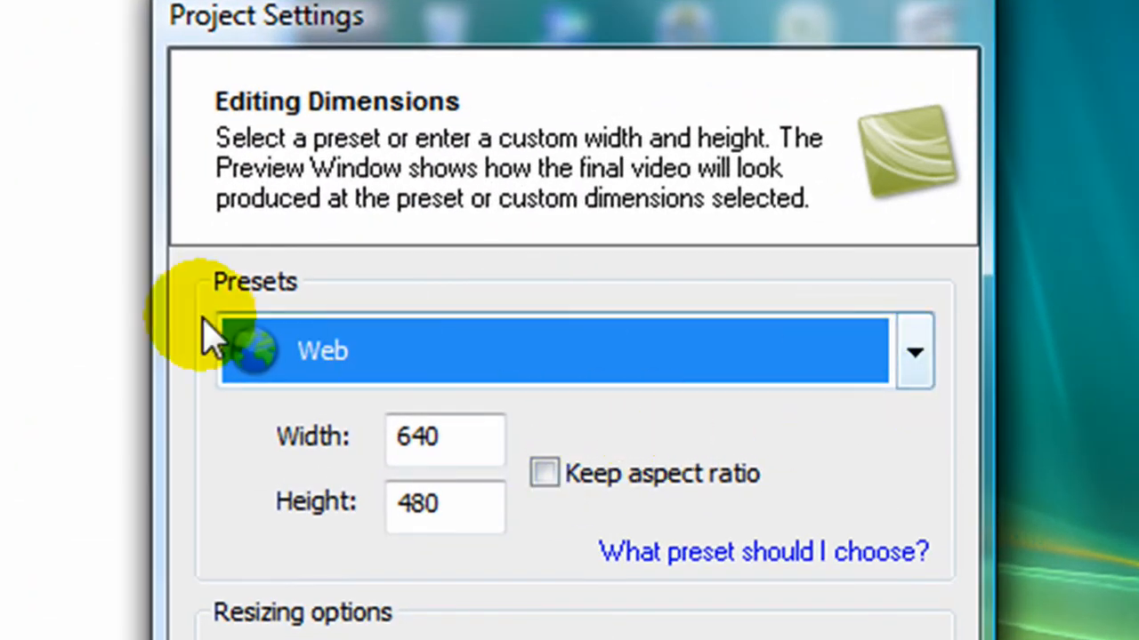
Choose the YouTube HD 1280x720 editing dimensions preset for the capture-1.avi project
click(914, 350)
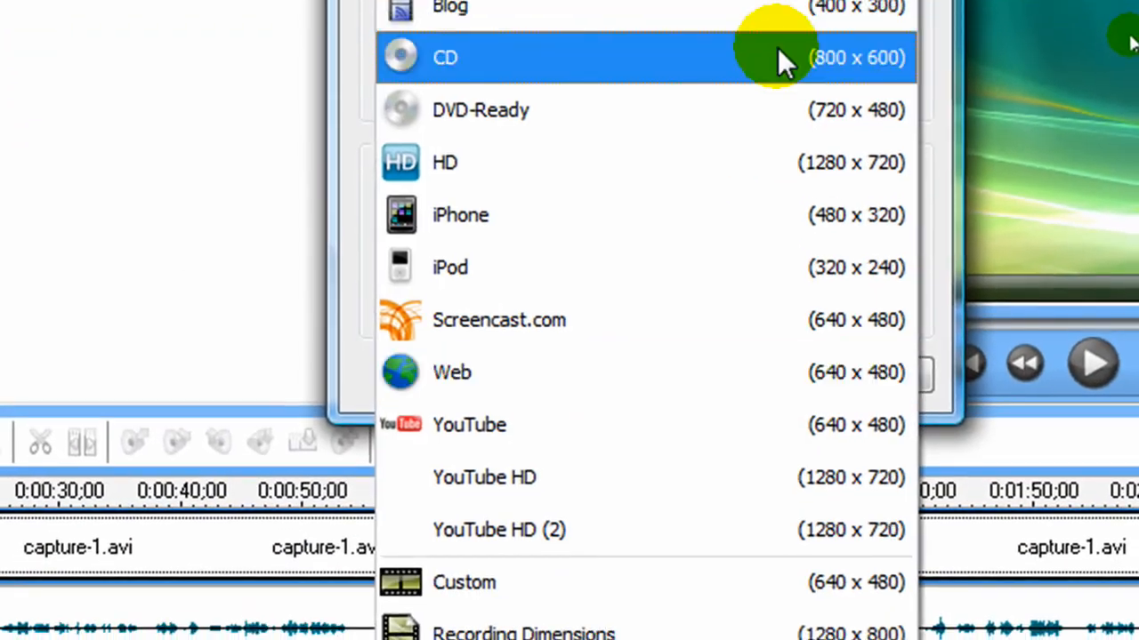
mouse_move(570, 477)
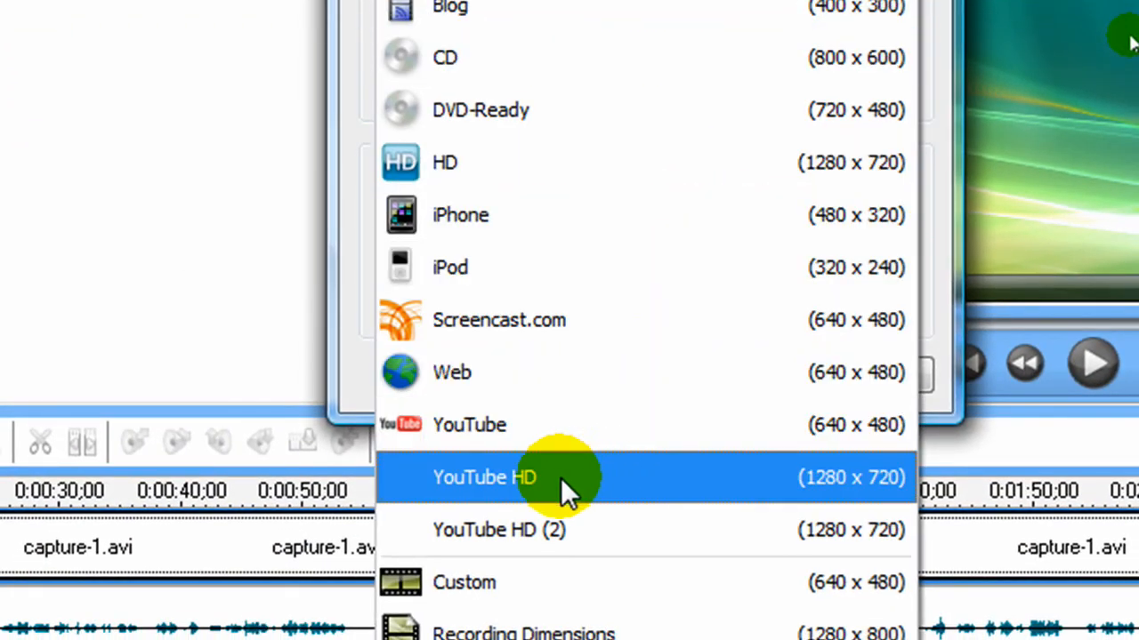
mouse_move(636, 530)
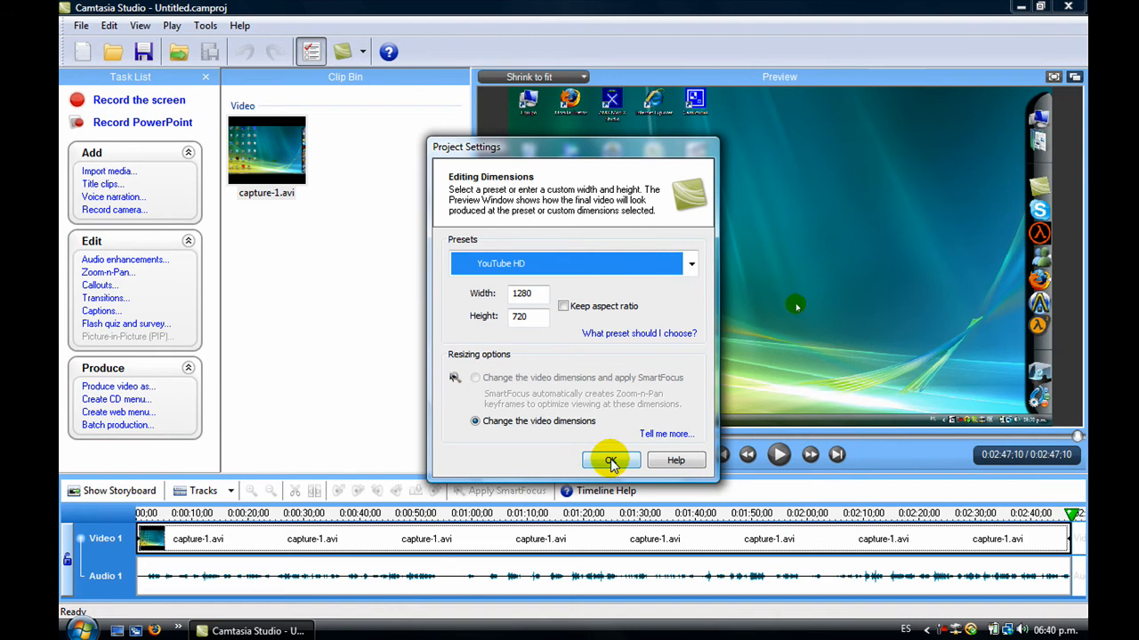
click(611, 460)
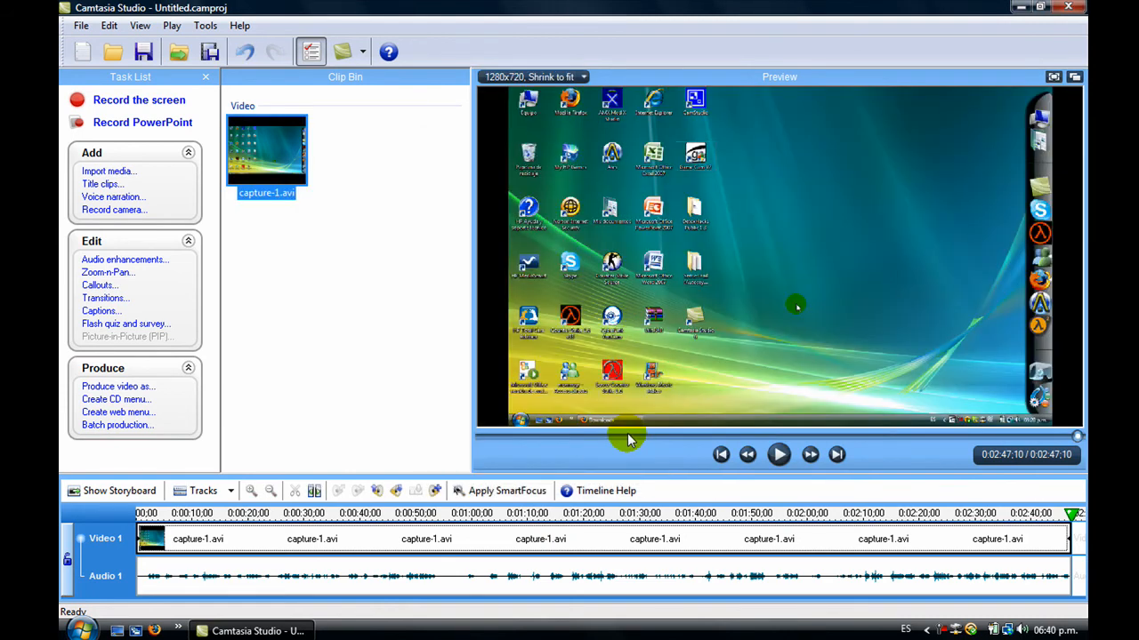
mouse_move(587, 387)
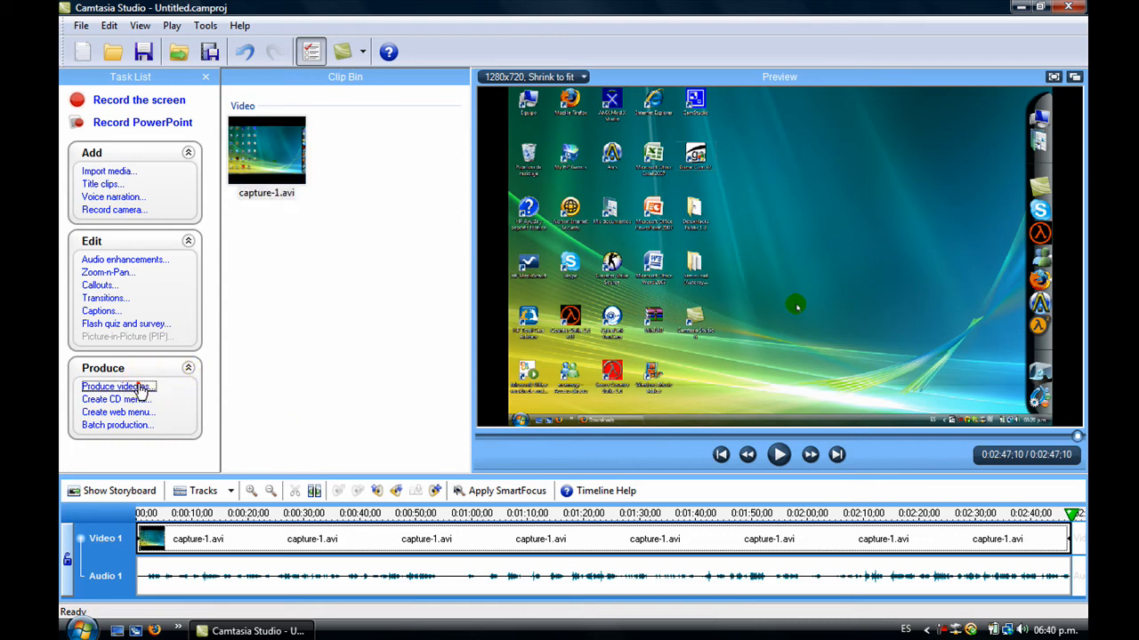
Start producing with the YouTube HD preset, then cancel the production wizard
click(116, 386)
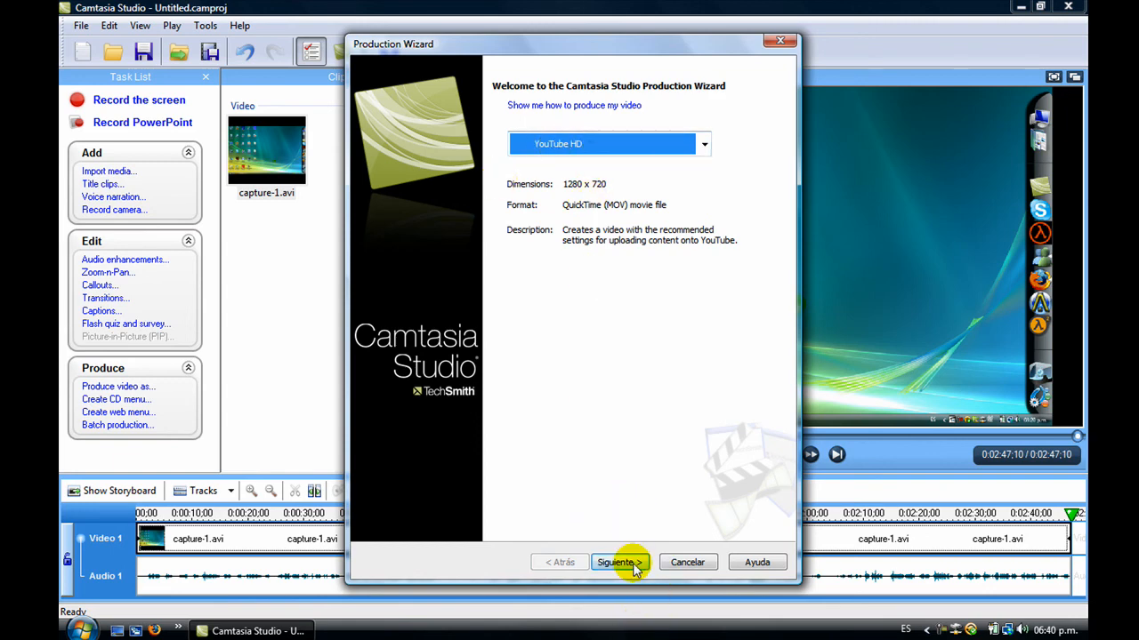
click(618, 562)
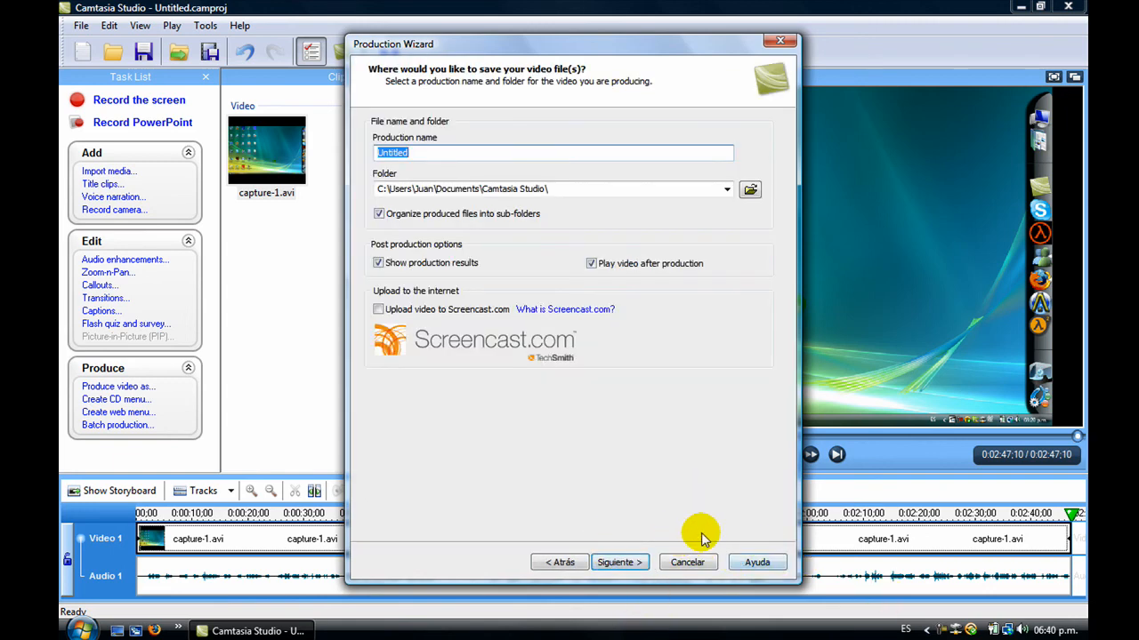
click(687, 562)
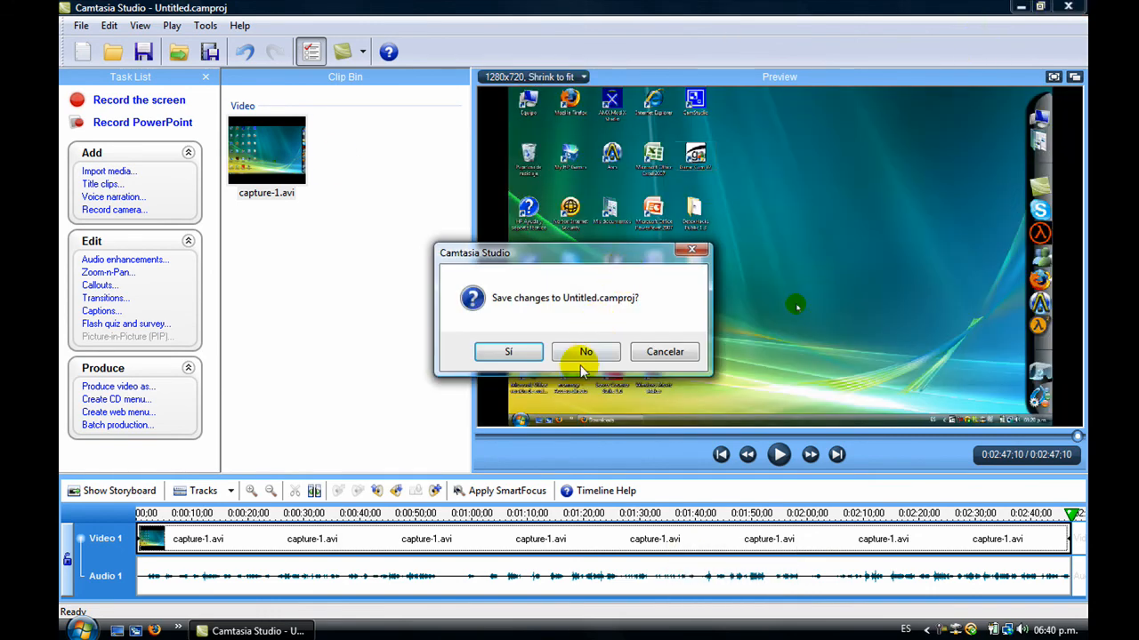
Decline saving Untitled.camproj so Camtasia closes to the desktop
click(585, 352)
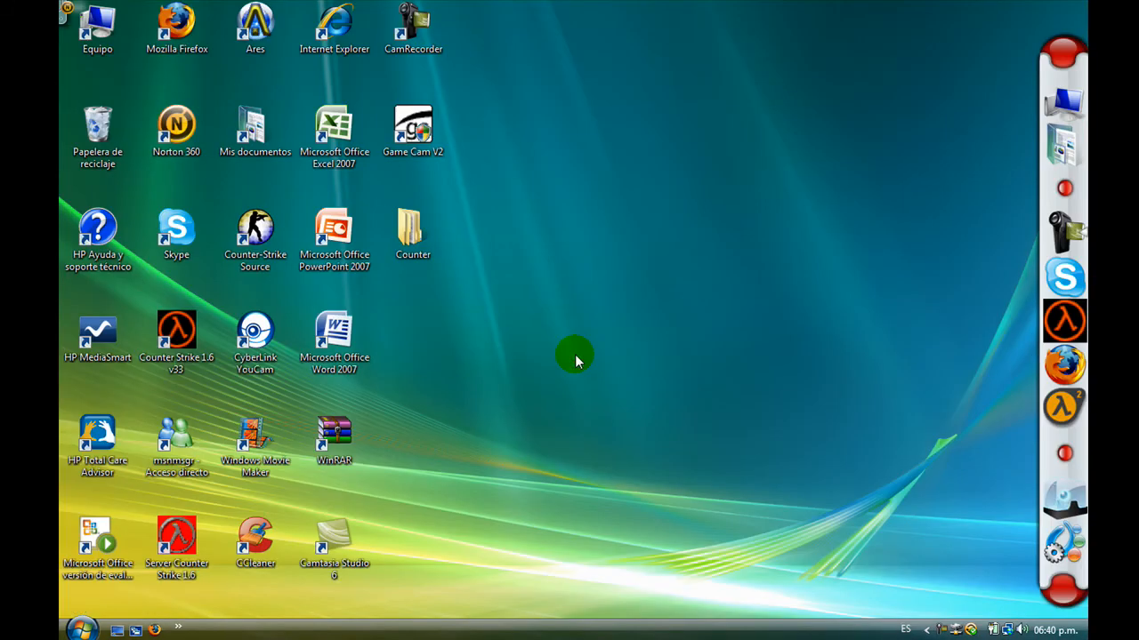
mouse_move(569, 360)
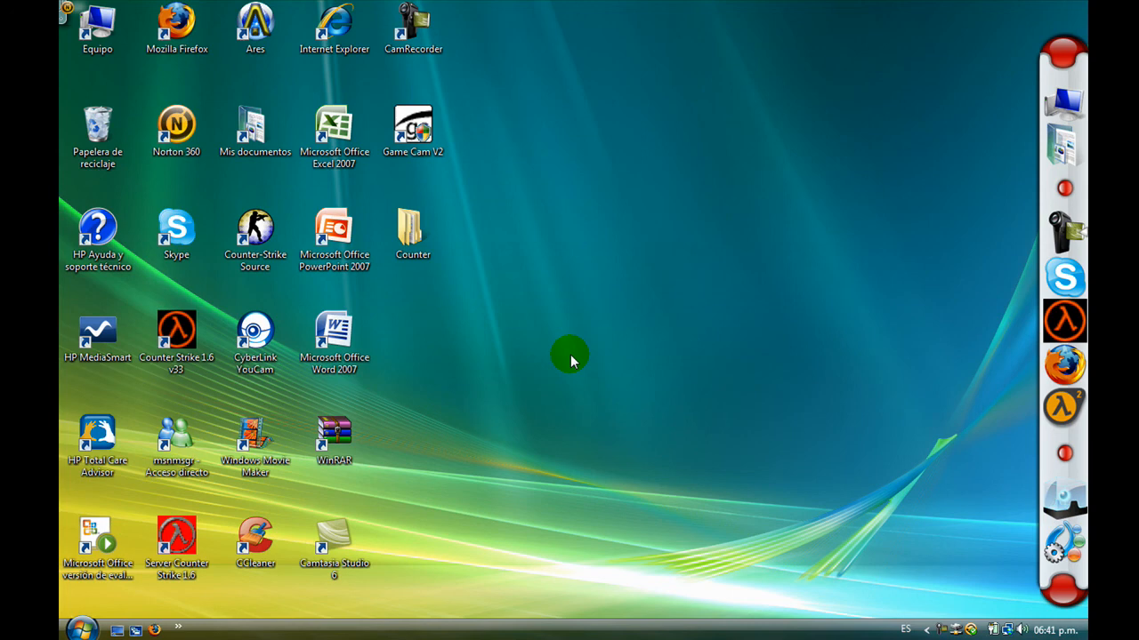
mouse_move(639, 400)
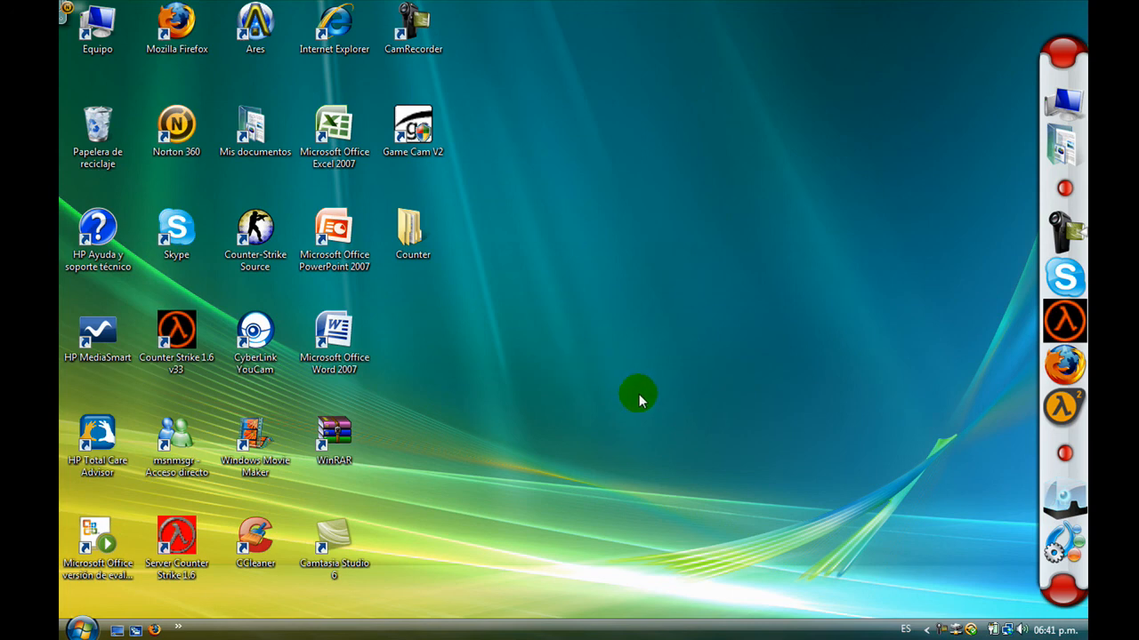
mouse_move(940, 627)
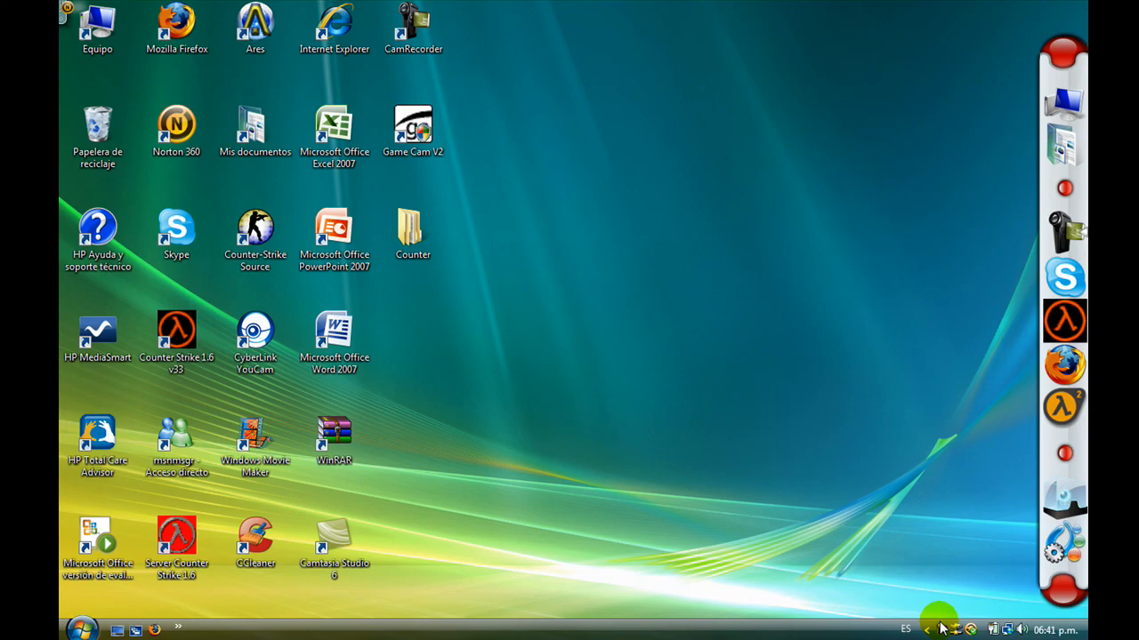